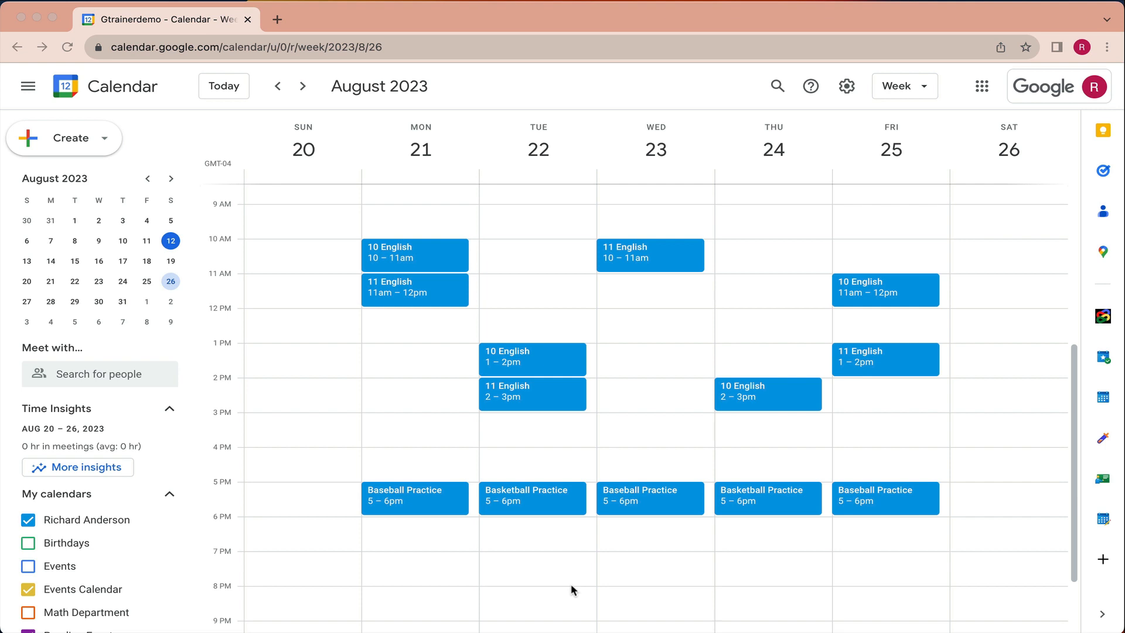
mouse_move(1103, 443)
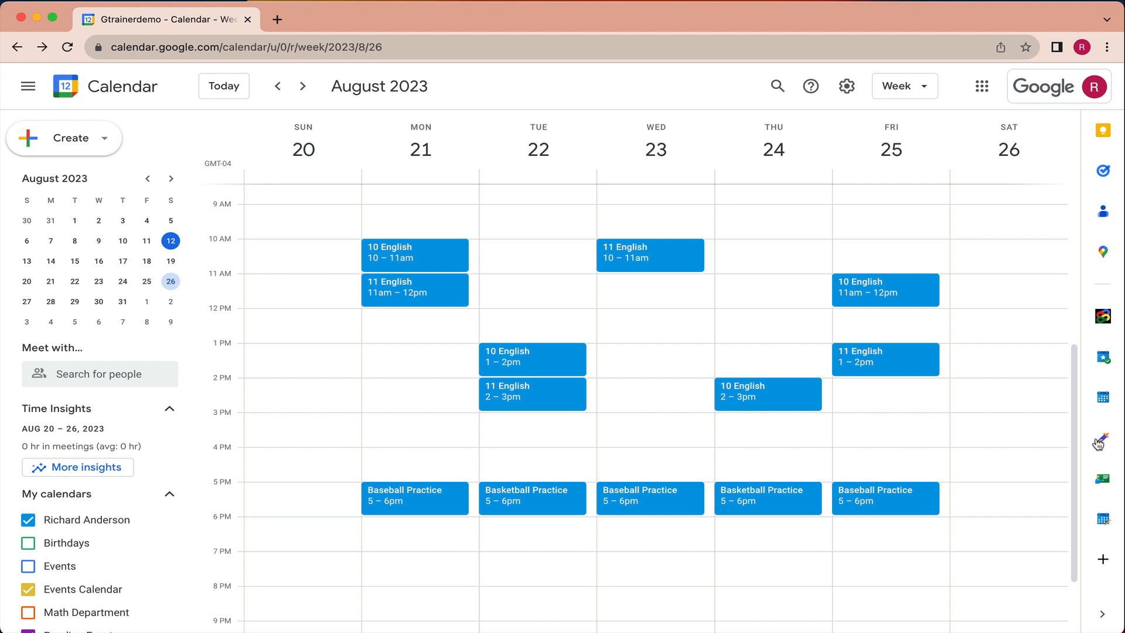
Launch the Calendar Bulk Actions add-on from the right side panel
click(1103, 438)
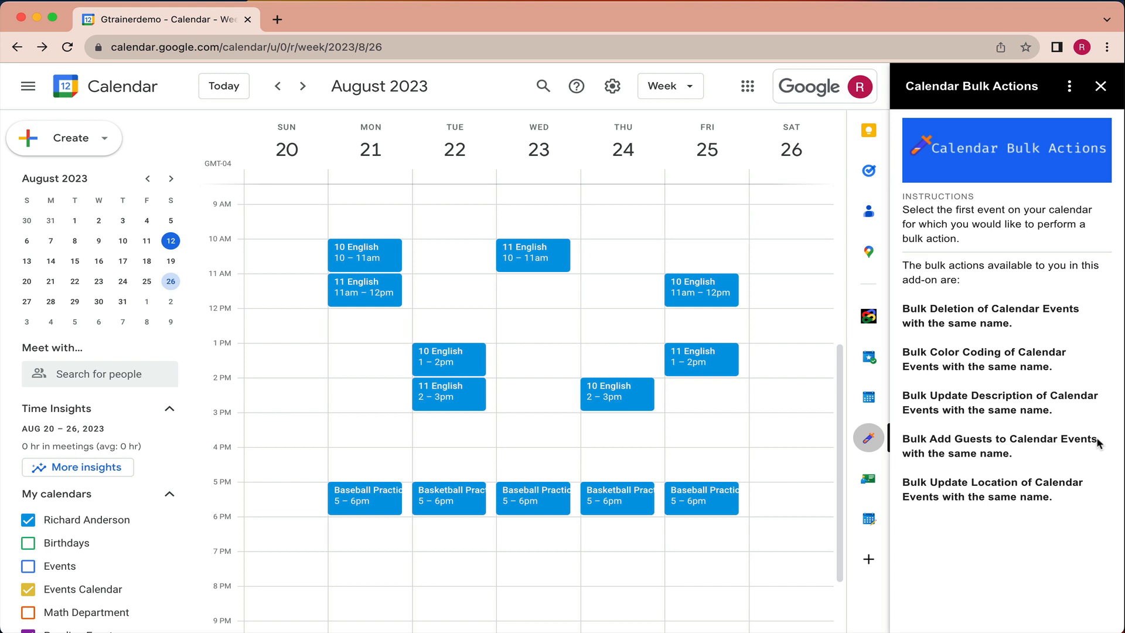
mouse_move(1097, 438)
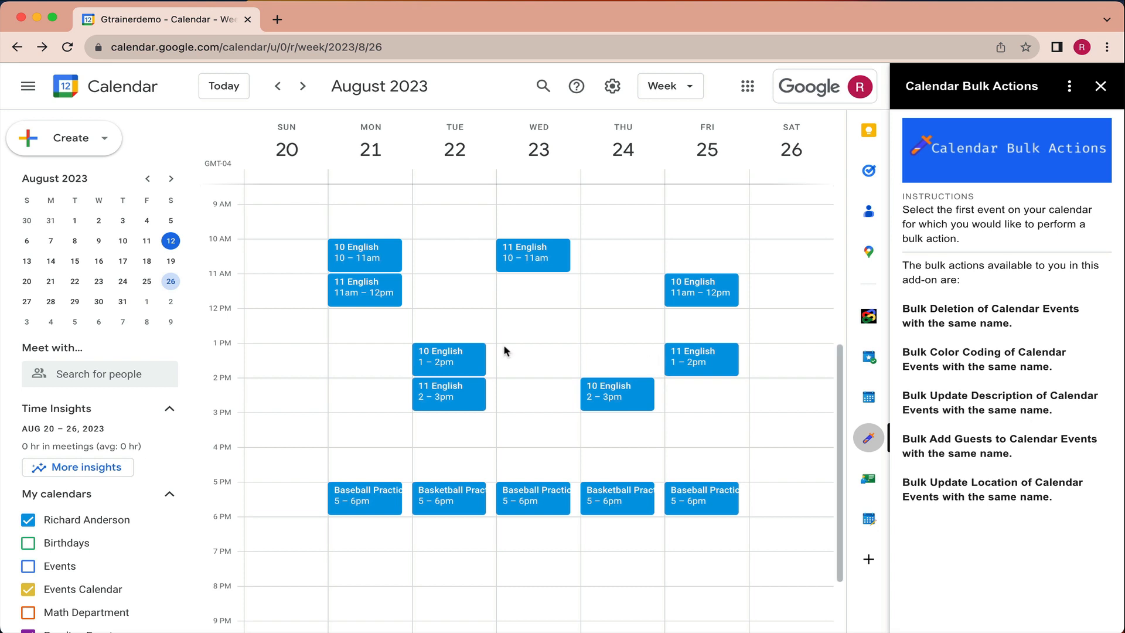
mouse_move(412, 458)
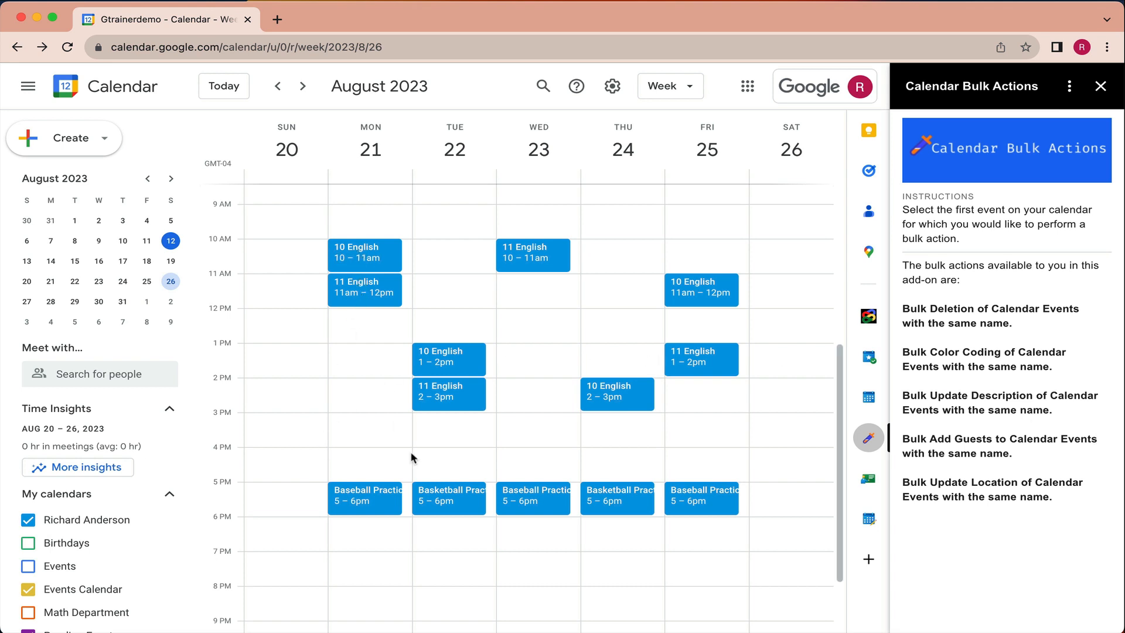
Color-code all 10 English events pale green with end date 08/26/2023
click(364, 254)
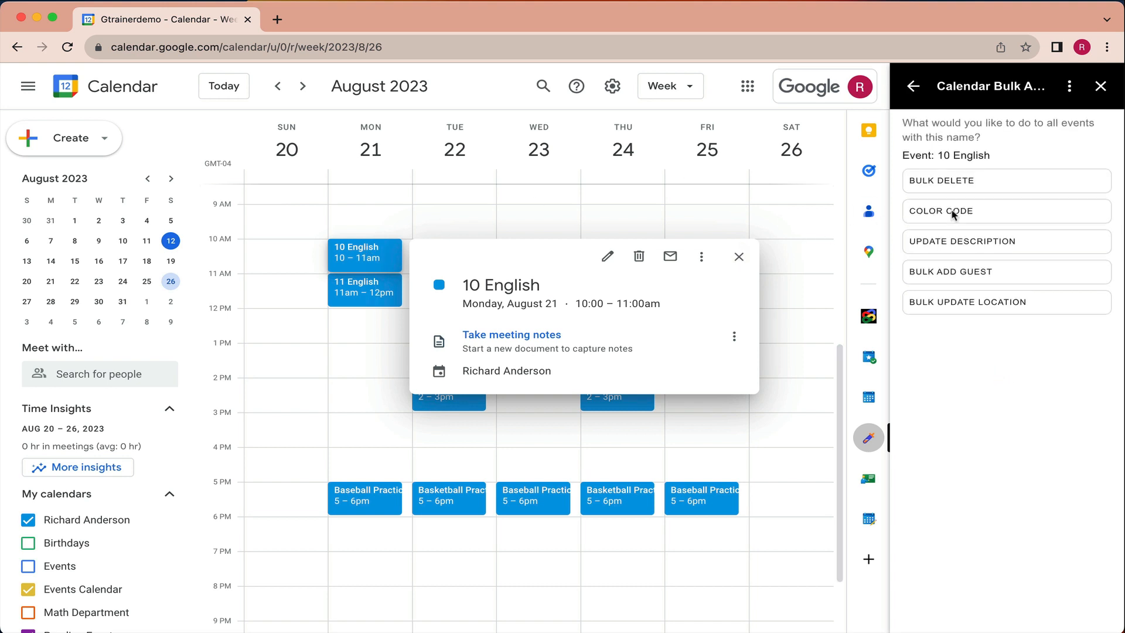
click(940, 211)
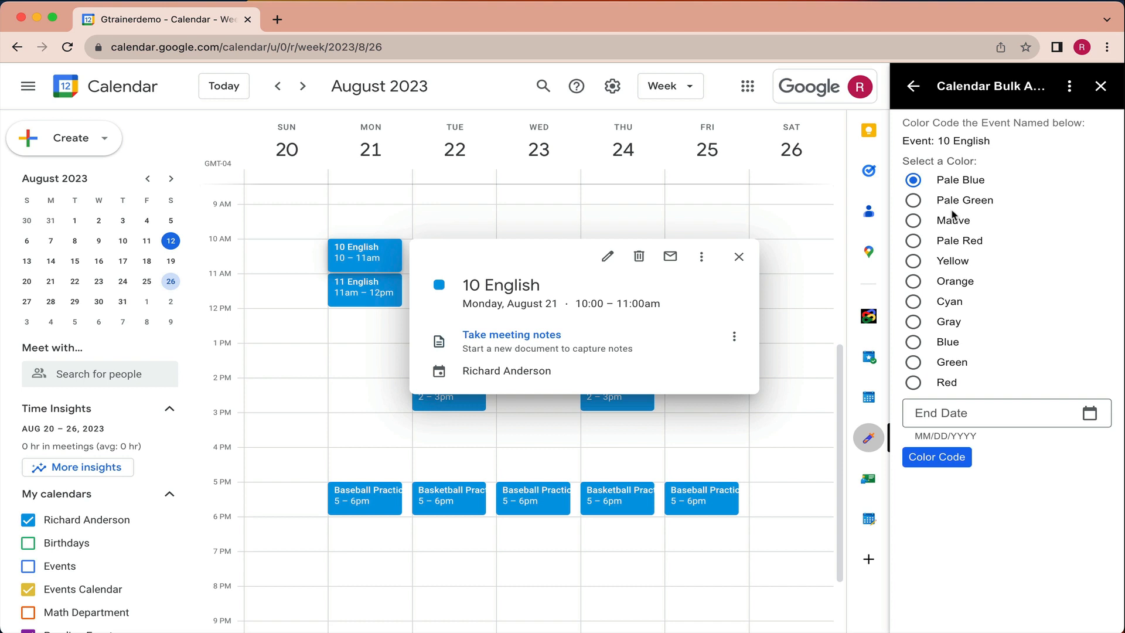
click(913, 200)
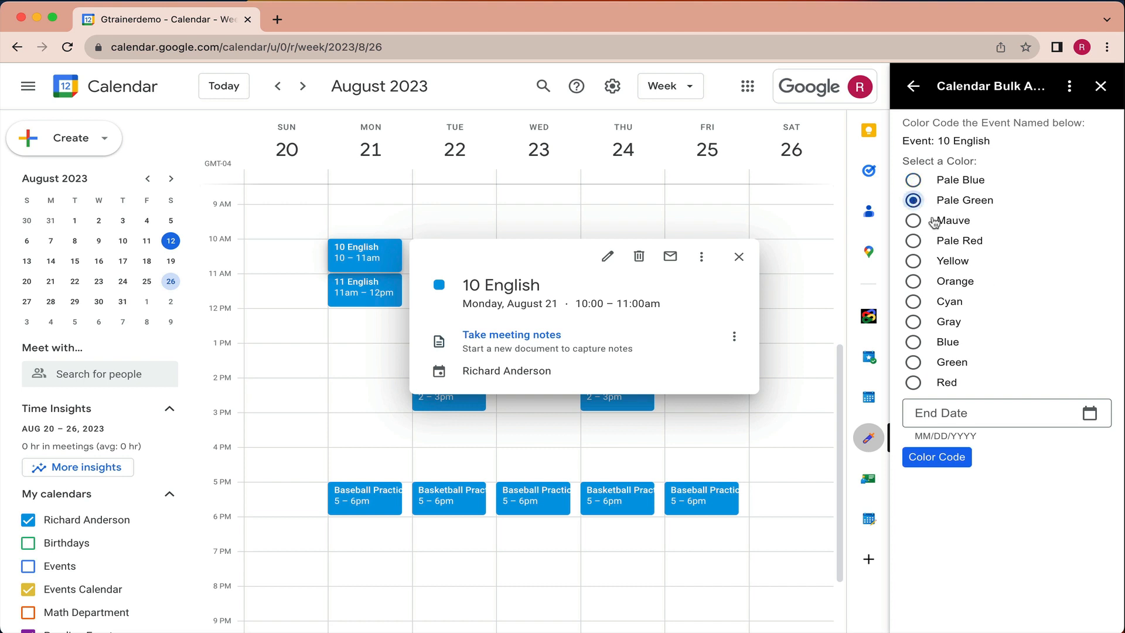
mouse_move(1090, 413)
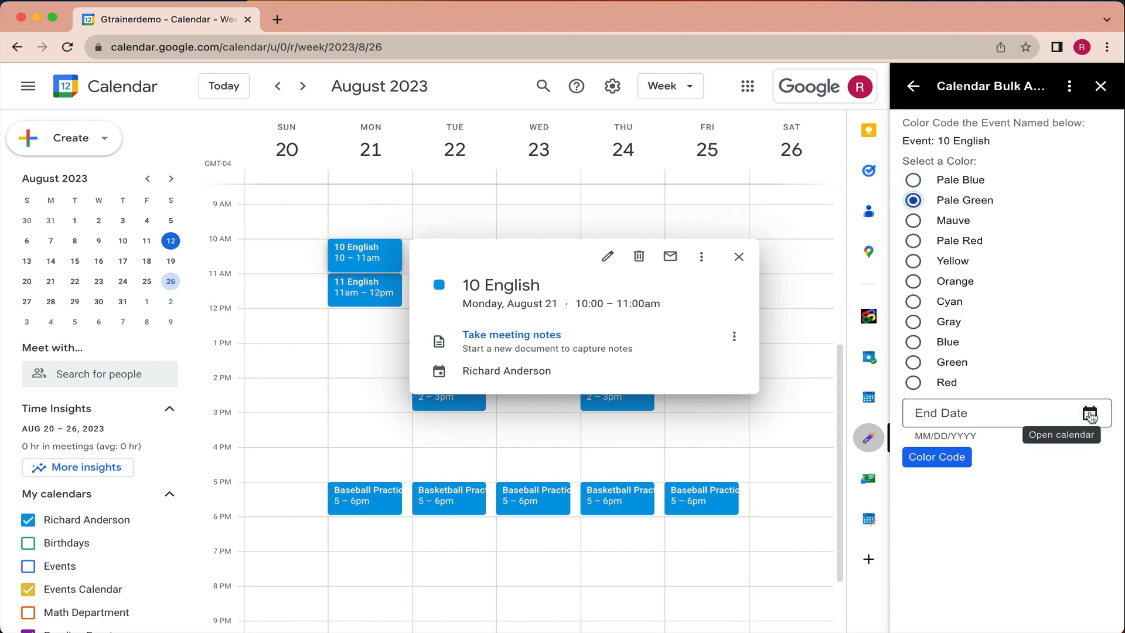
click(1089, 413)
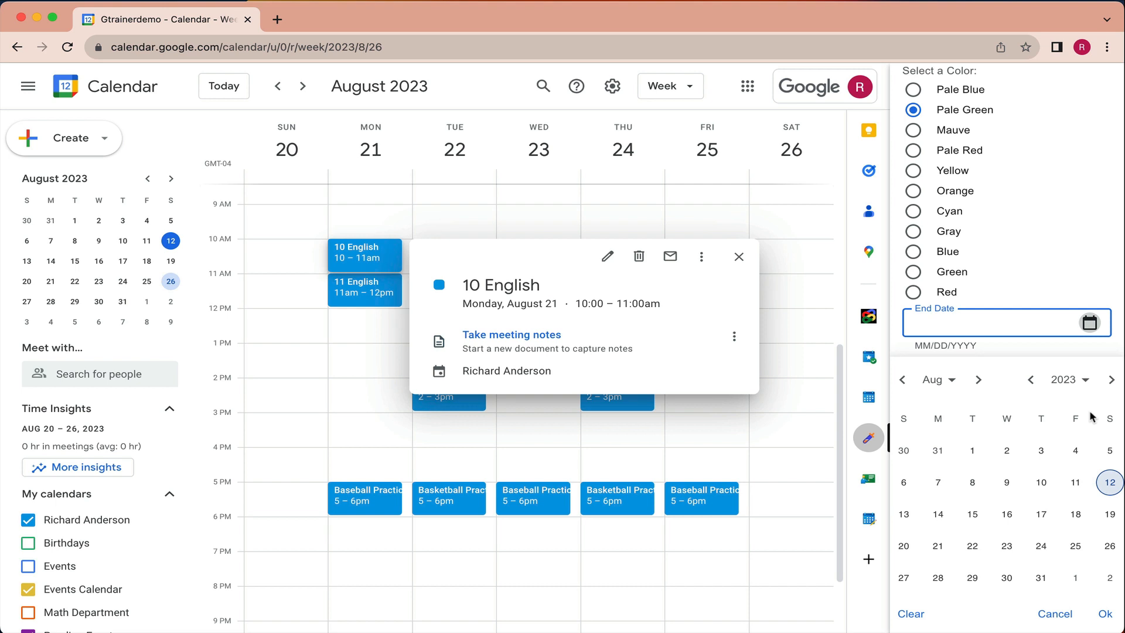
mouse_move(800, 195)
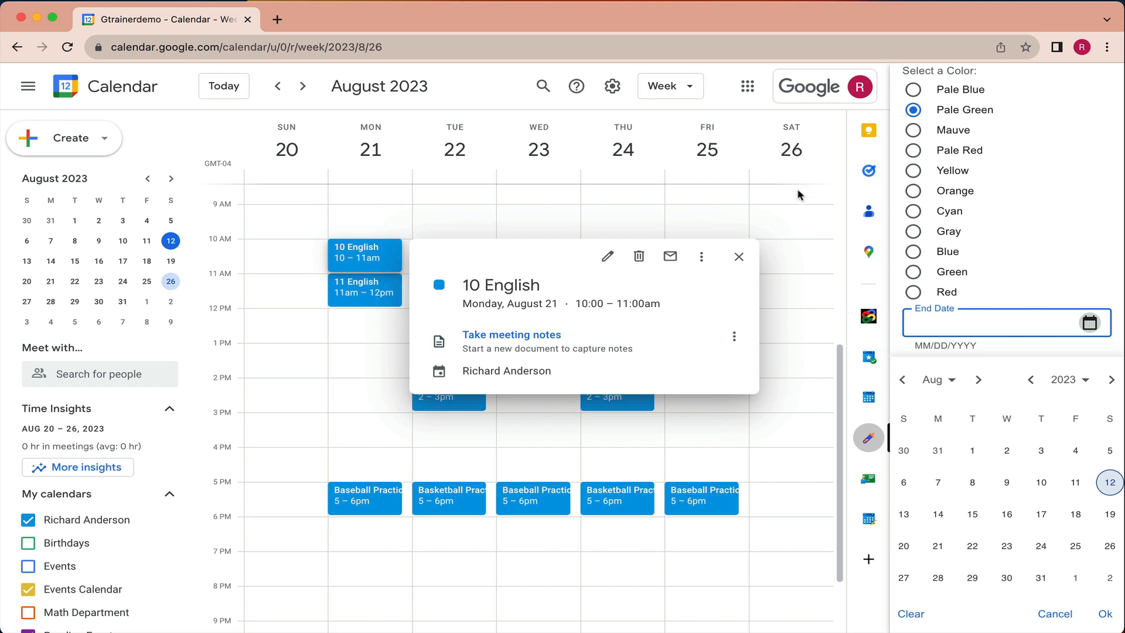
click(1109, 545)
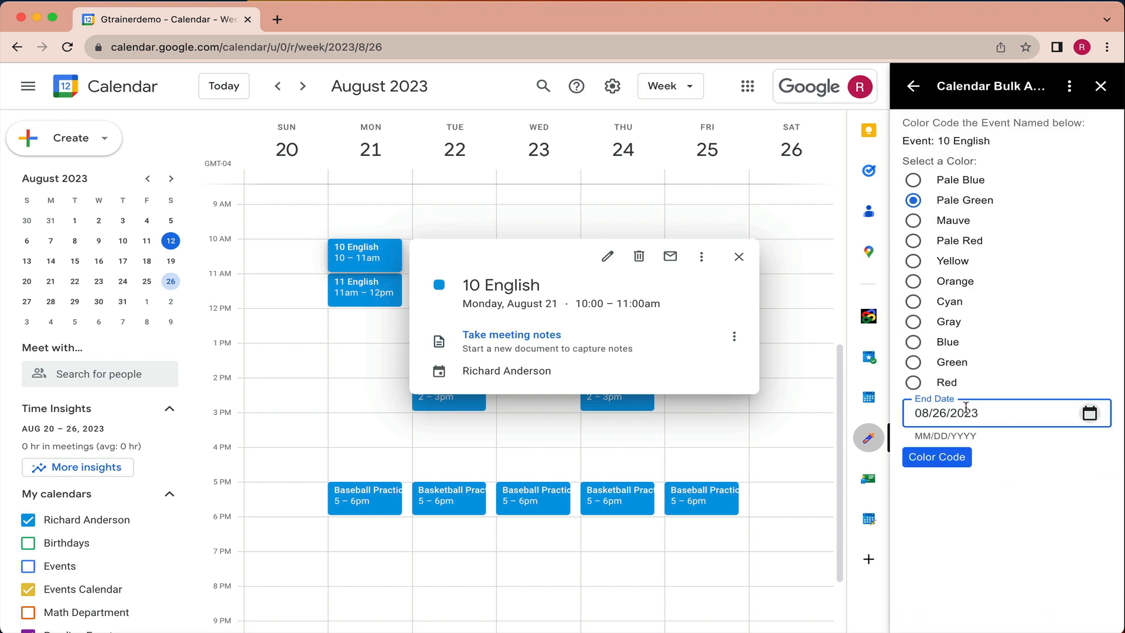
click(936, 457)
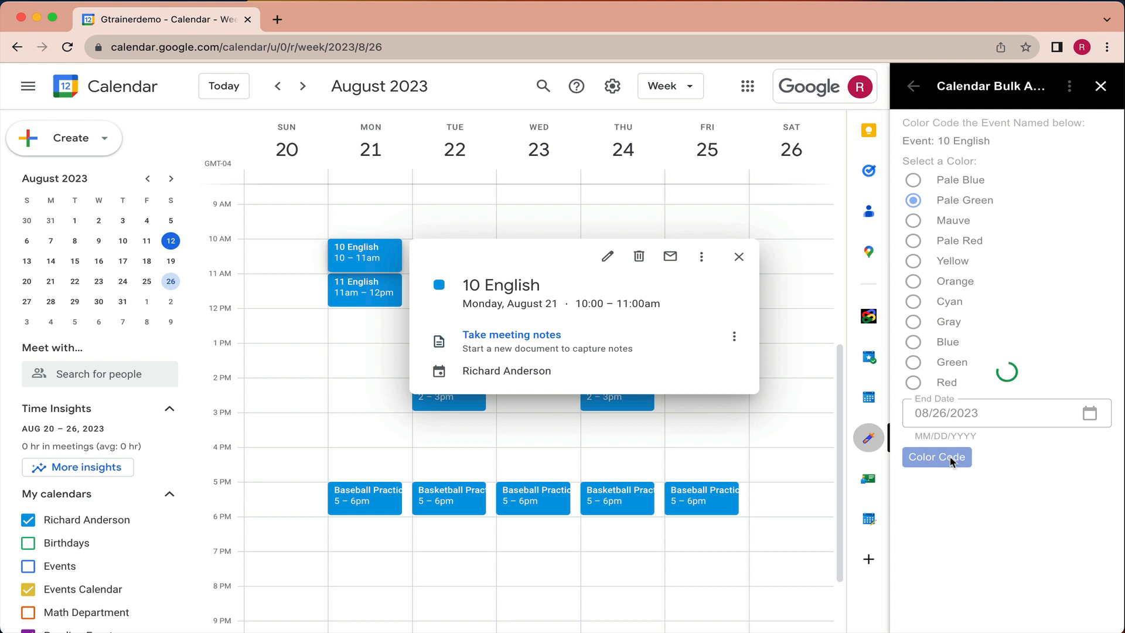
click(936, 457)
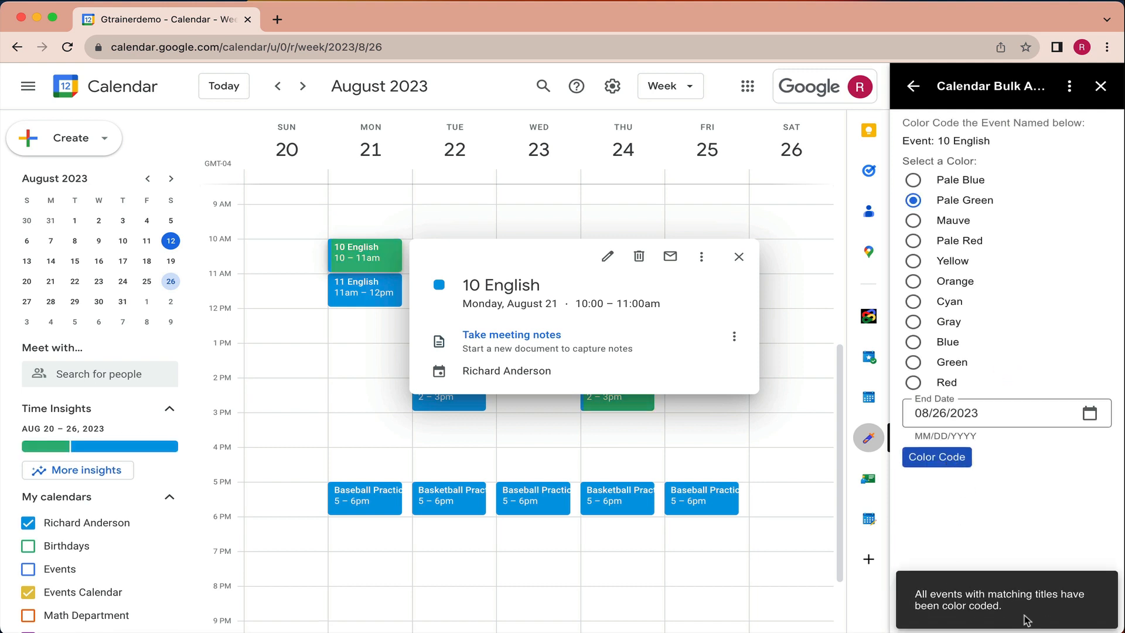
mouse_move(867, 624)
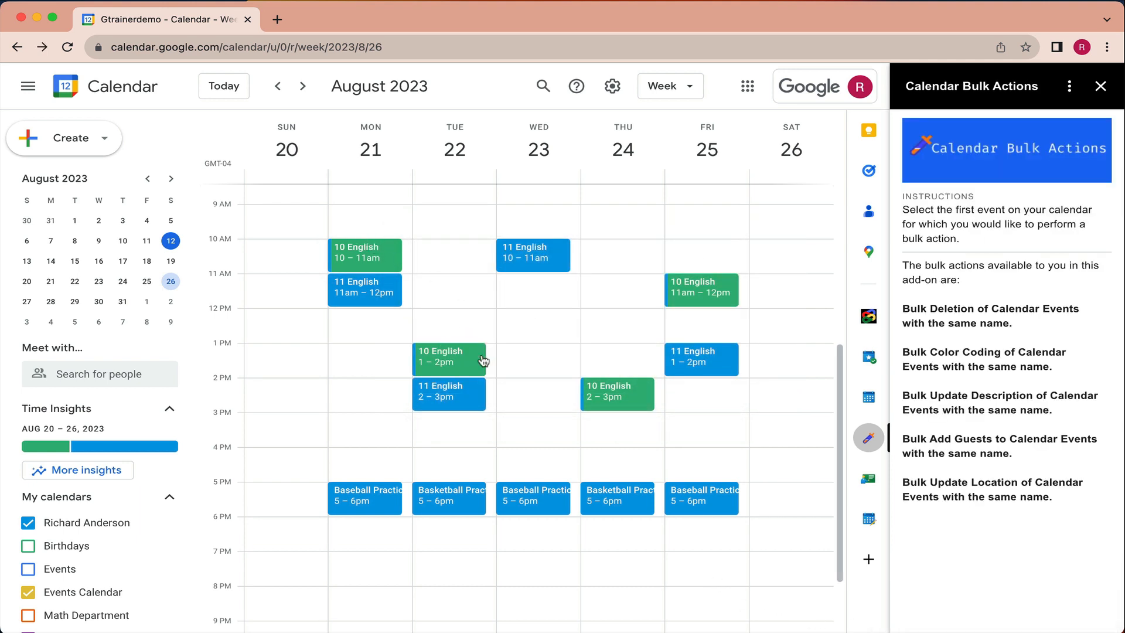
mouse_move(465, 289)
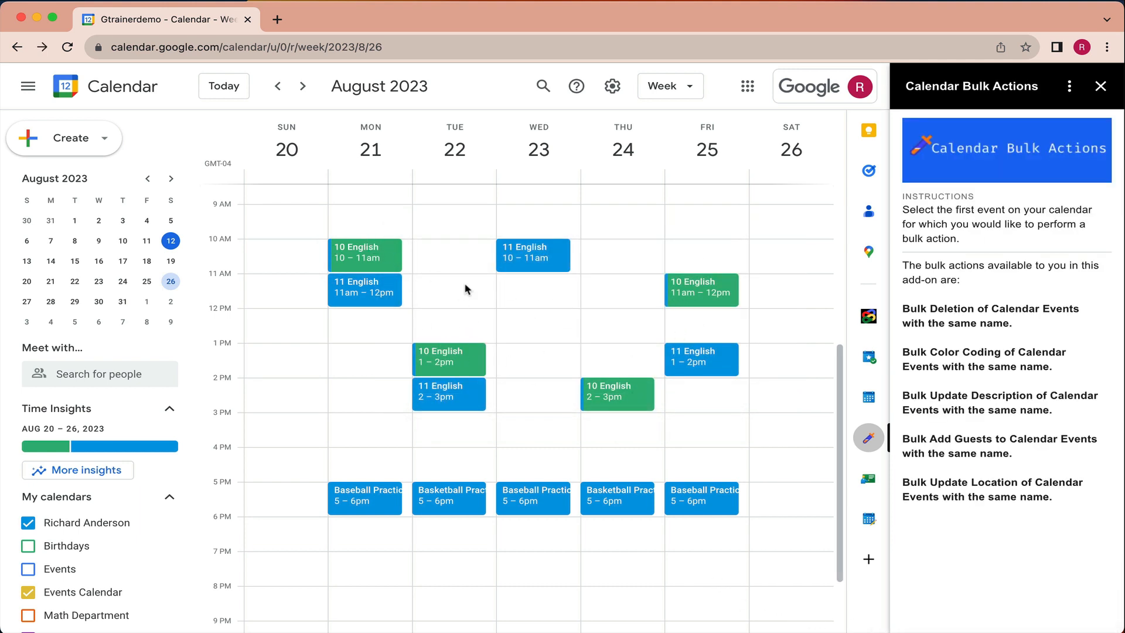
mouse_move(436, 288)
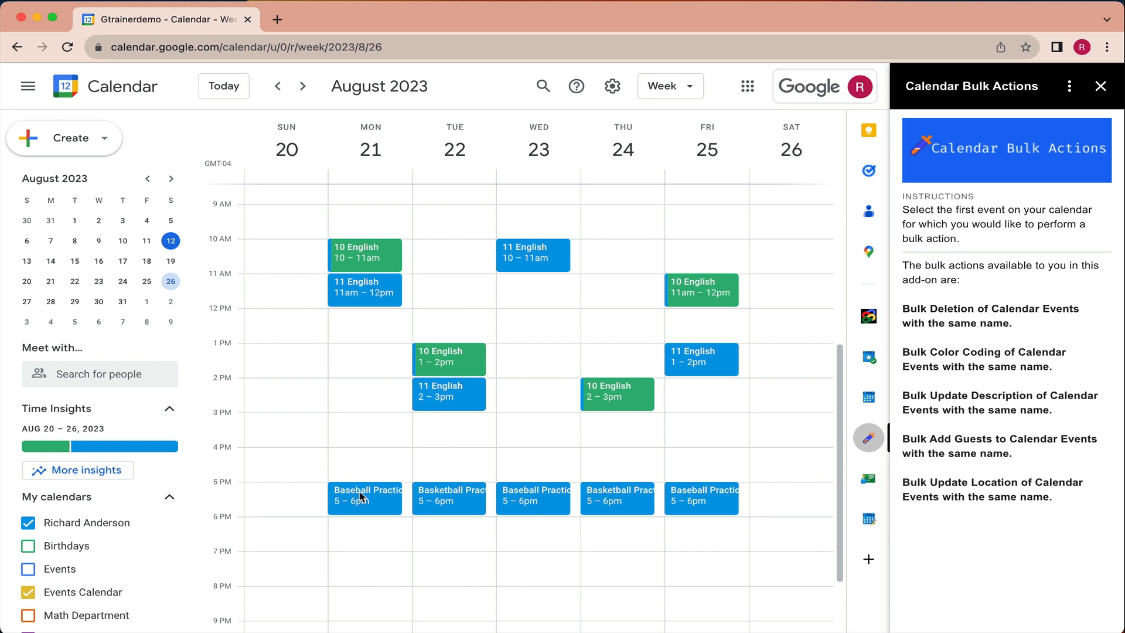
Select Monday's Baseball Practice event as the target for bulk actions
click(365, 495)
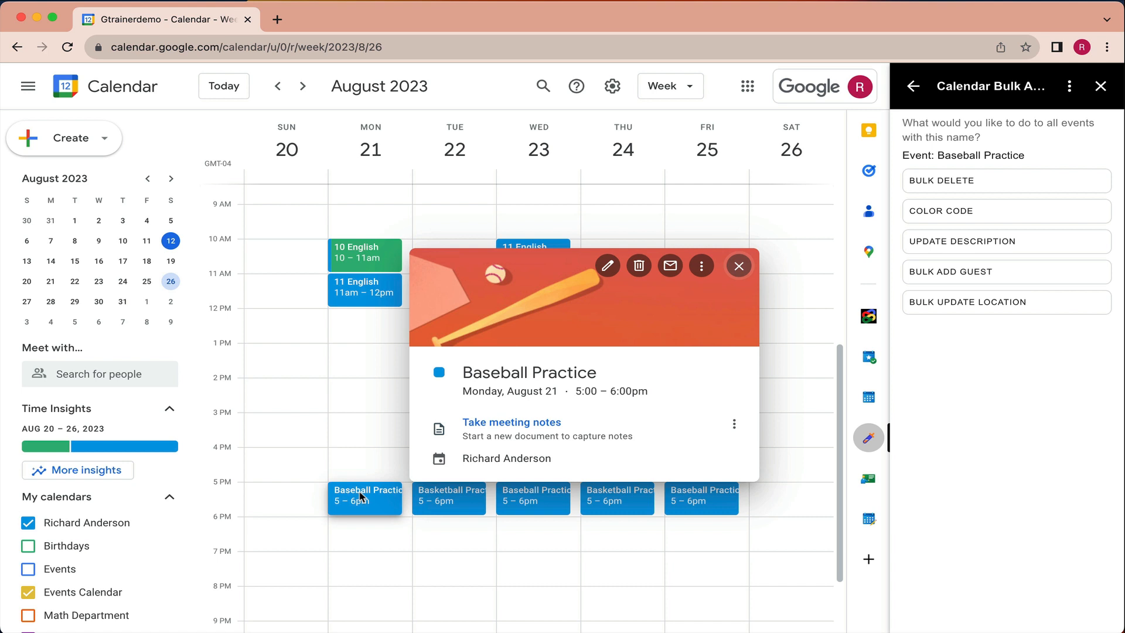
mouse_move(924, 329)
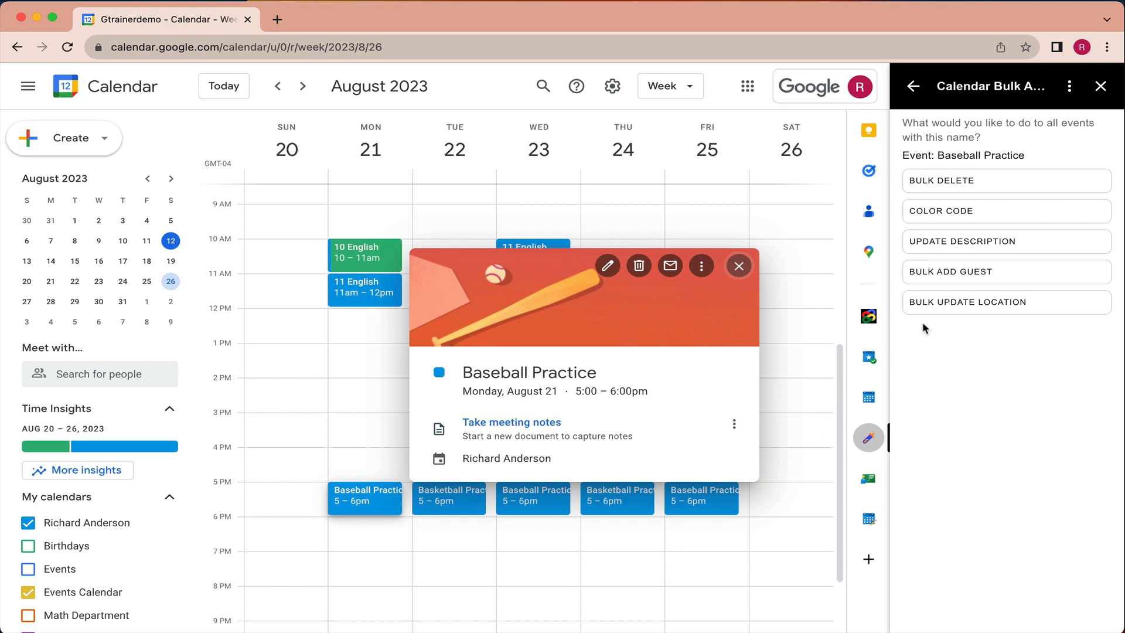
mouse_move(966, 308)
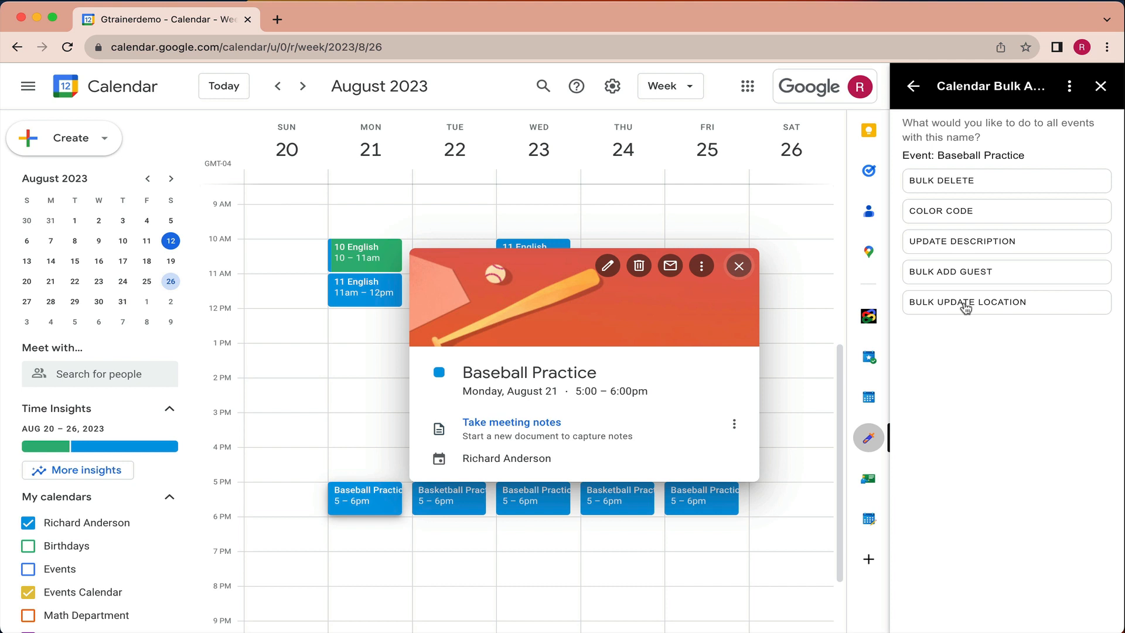
Bulk-update the location of Baseball Practice events to Ball Park through 08/26/2023
click(967, 301)
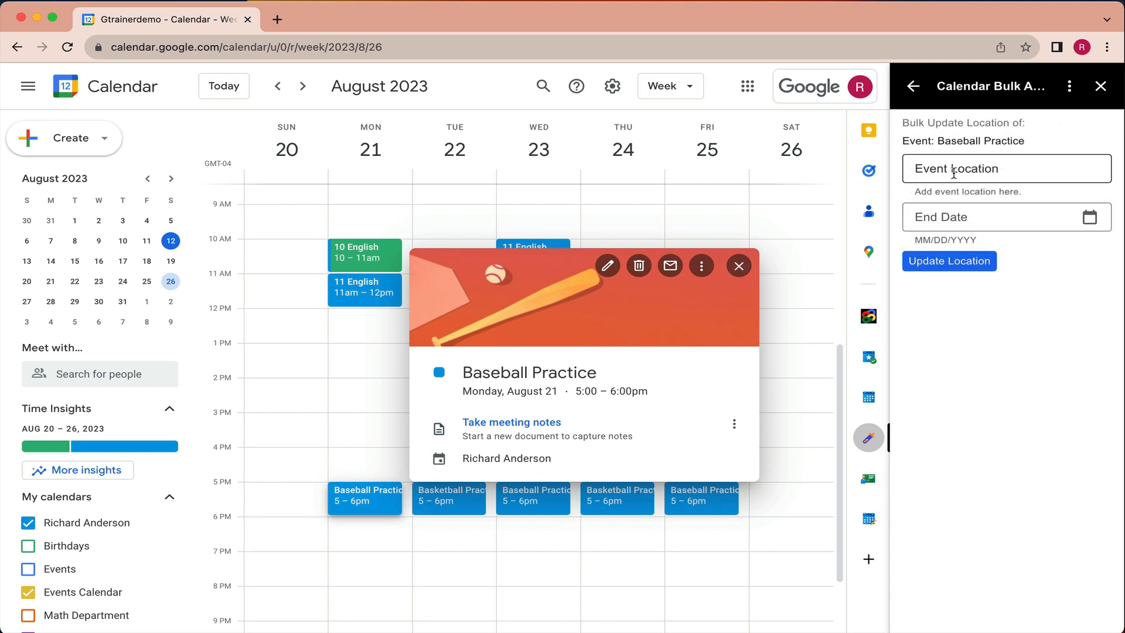
text(B)
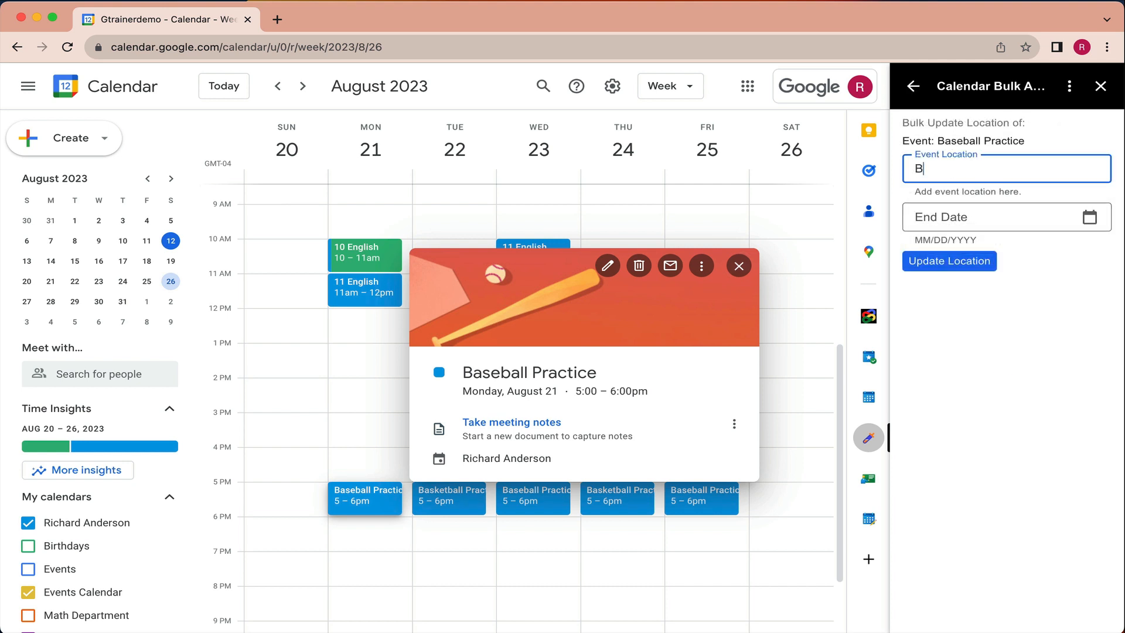
text(all Park)
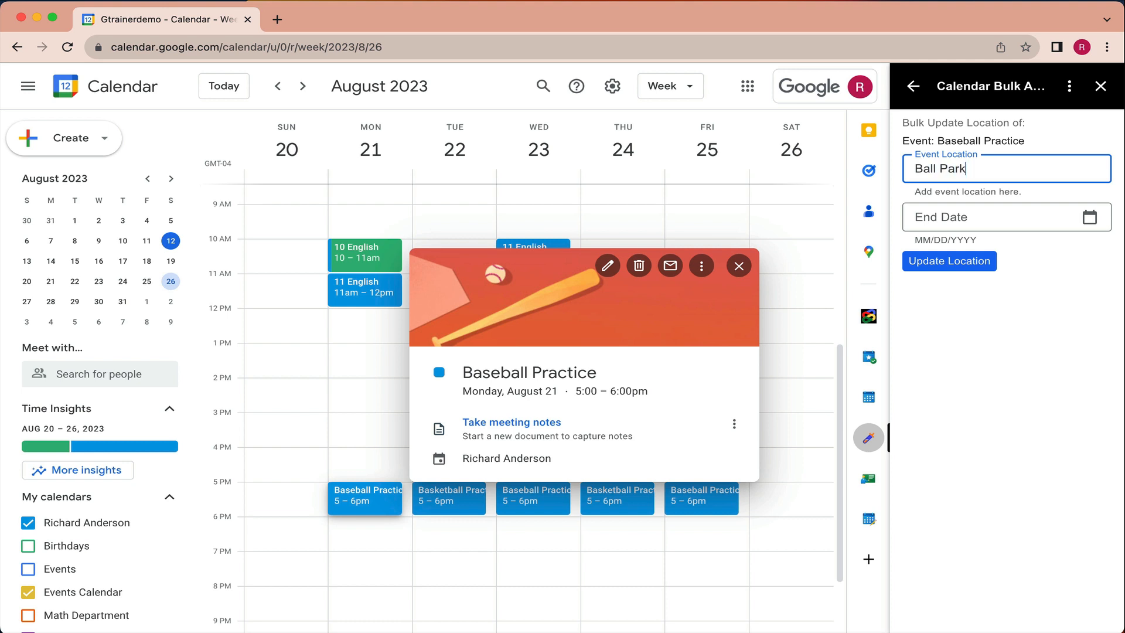
mouse_move(1090, 217)
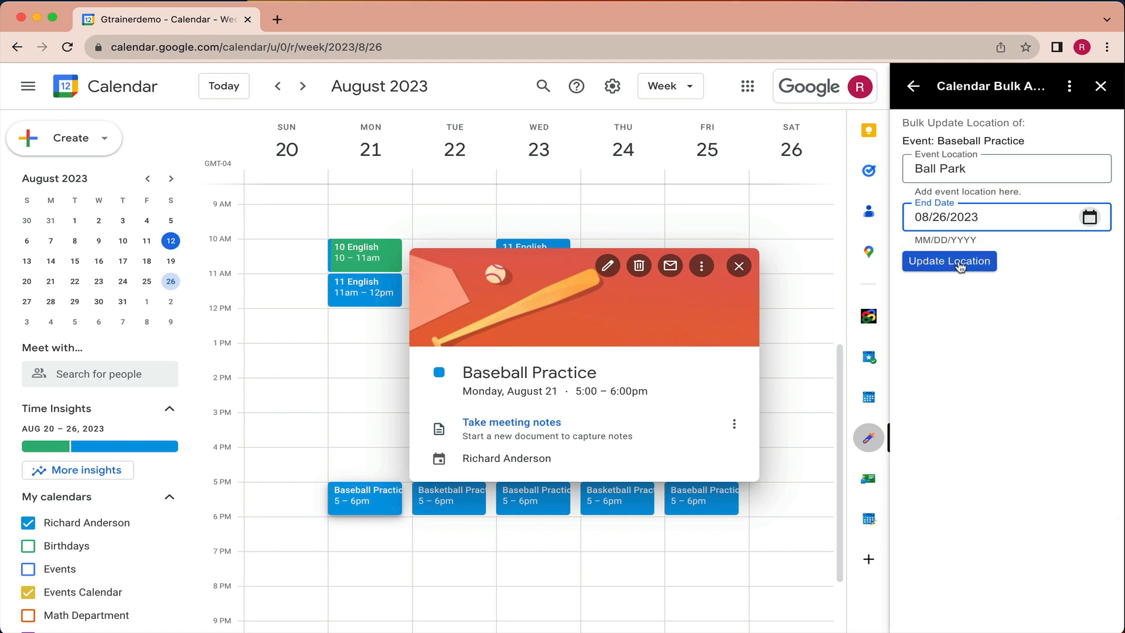
click(949, 260)
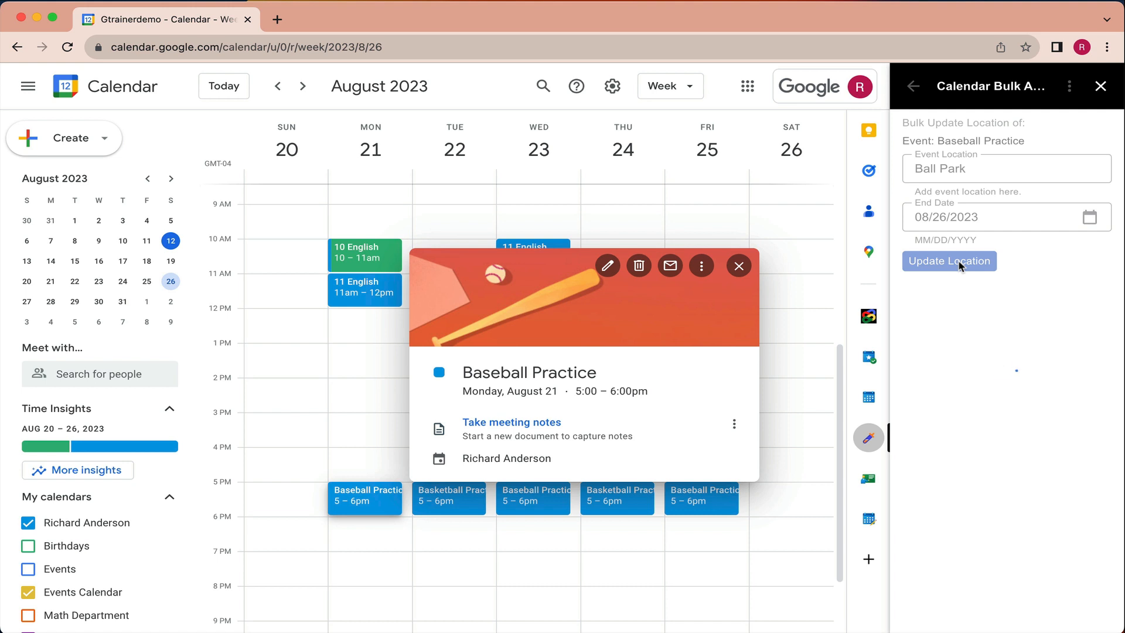
click(949, 261)
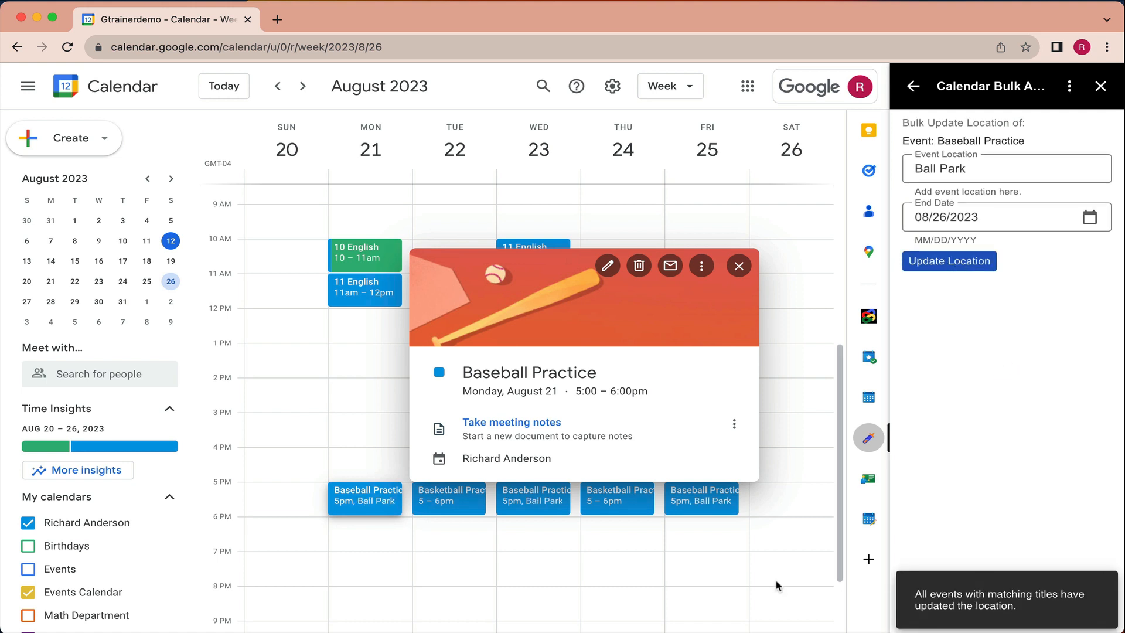
click(738, 265)
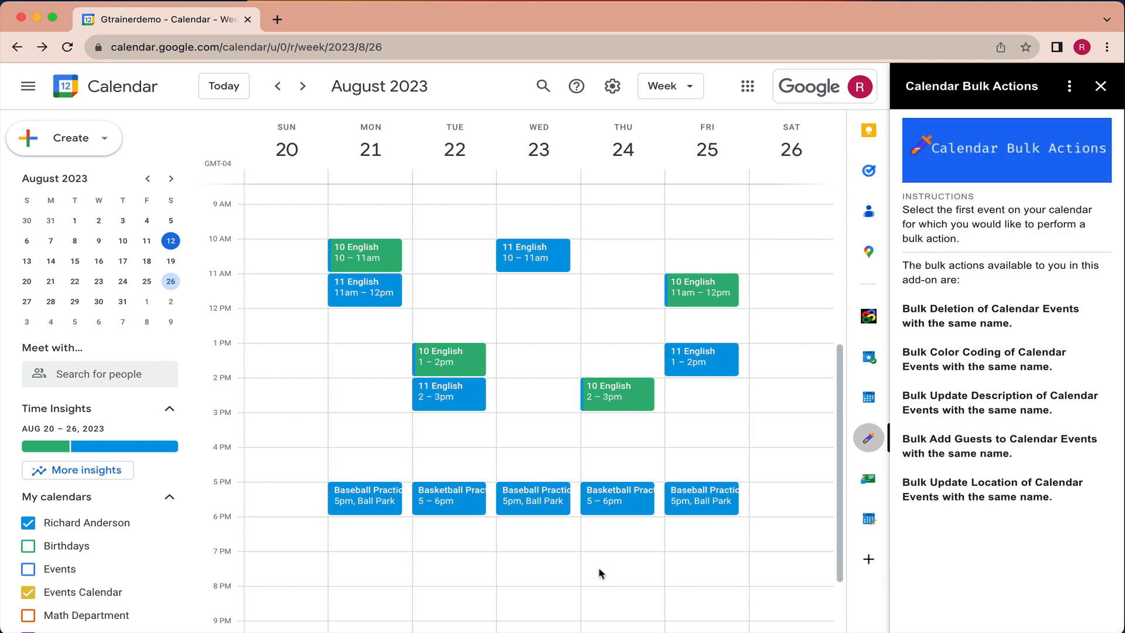
mouse_move(409, 524)
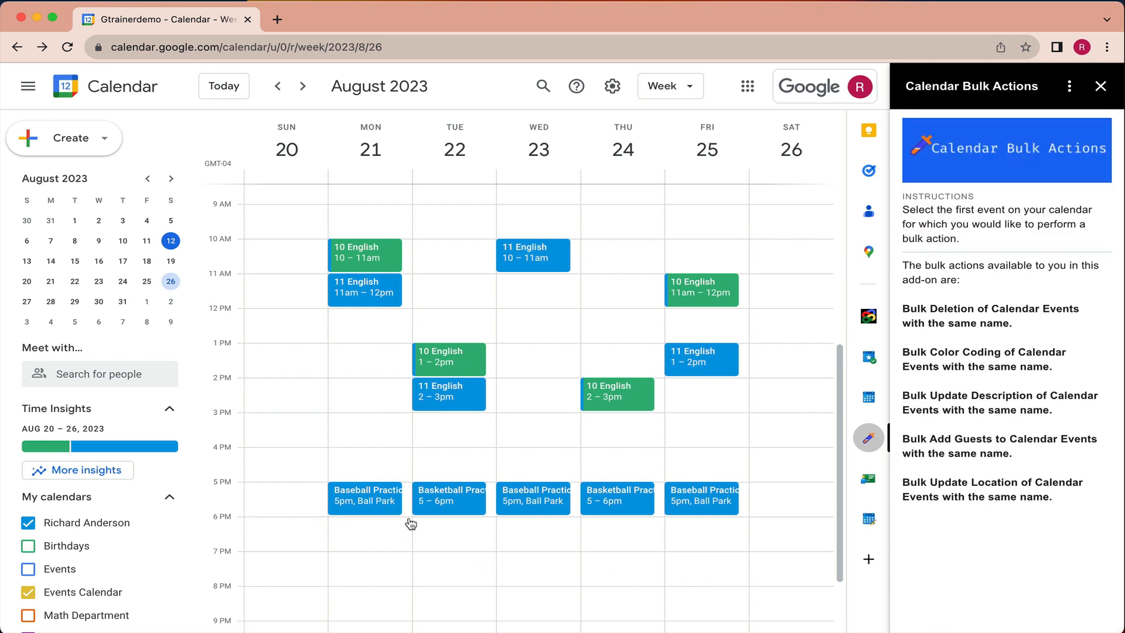
mouse_move(424, 516)
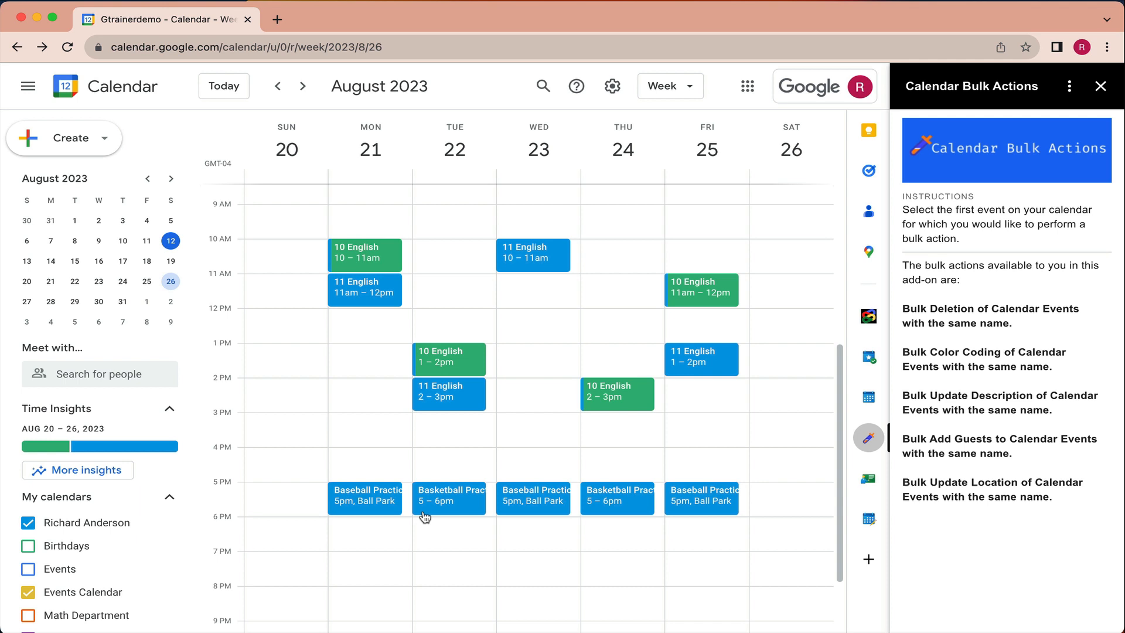
mouse_move(598, 578)
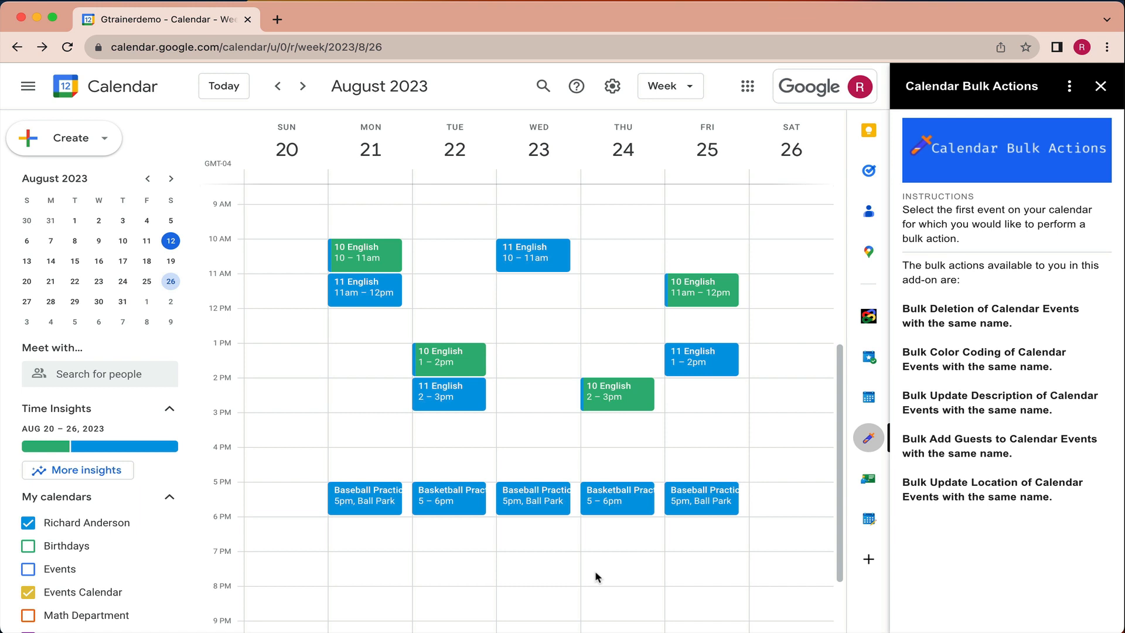
mouse_move(458, 501)
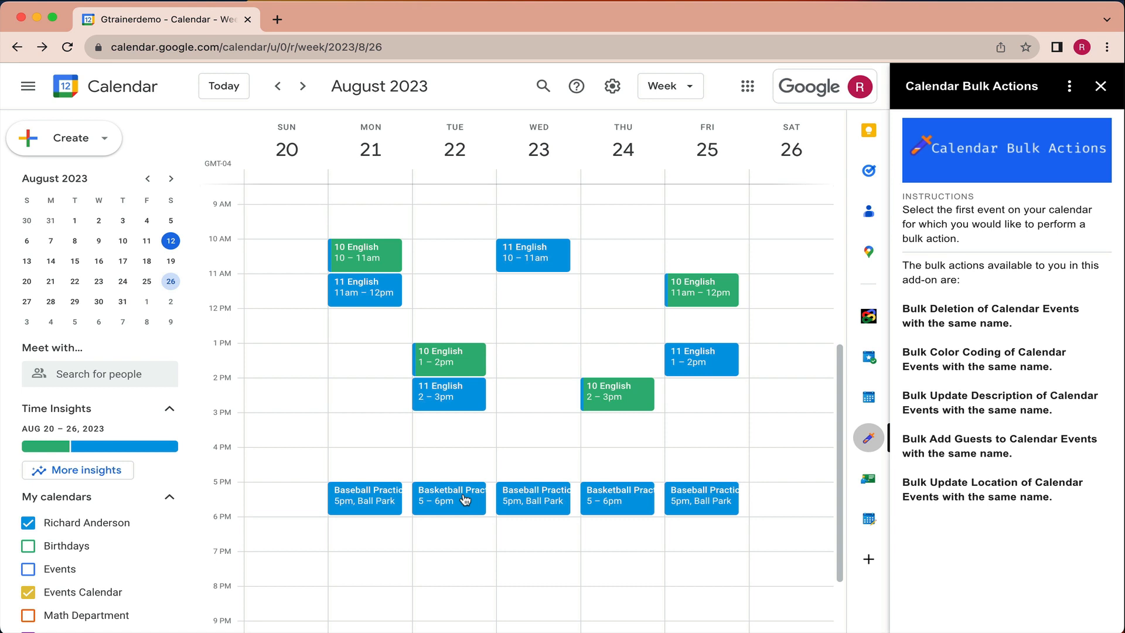
Select Basketball Practice and enter the description 'Bring Water and Basketball Shoes'
click(448, 500)
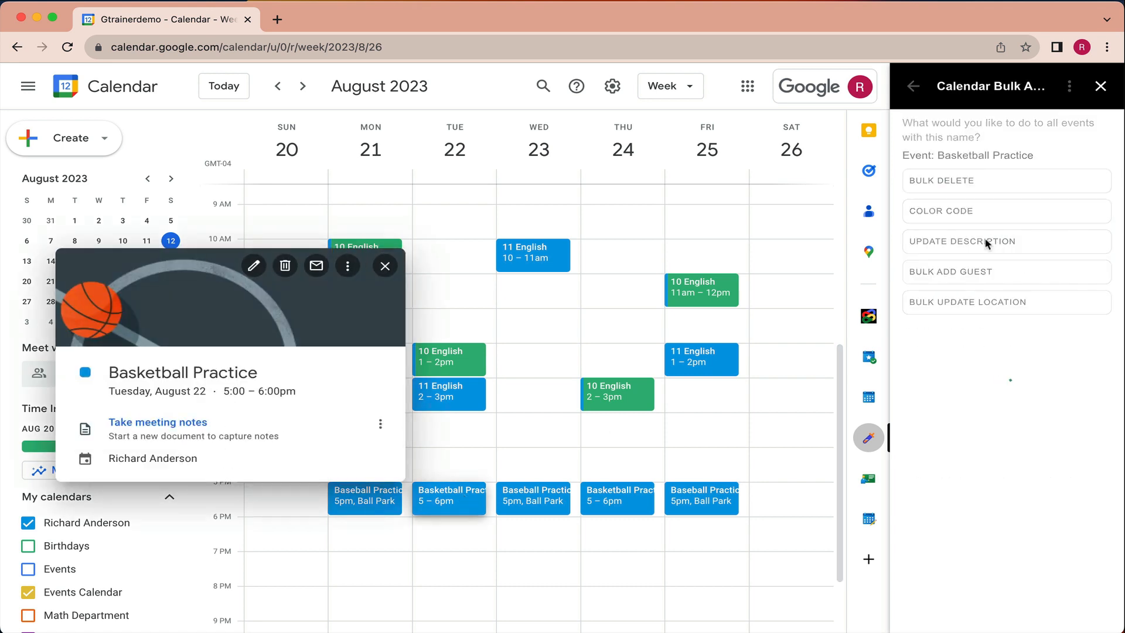
click(962, 241)
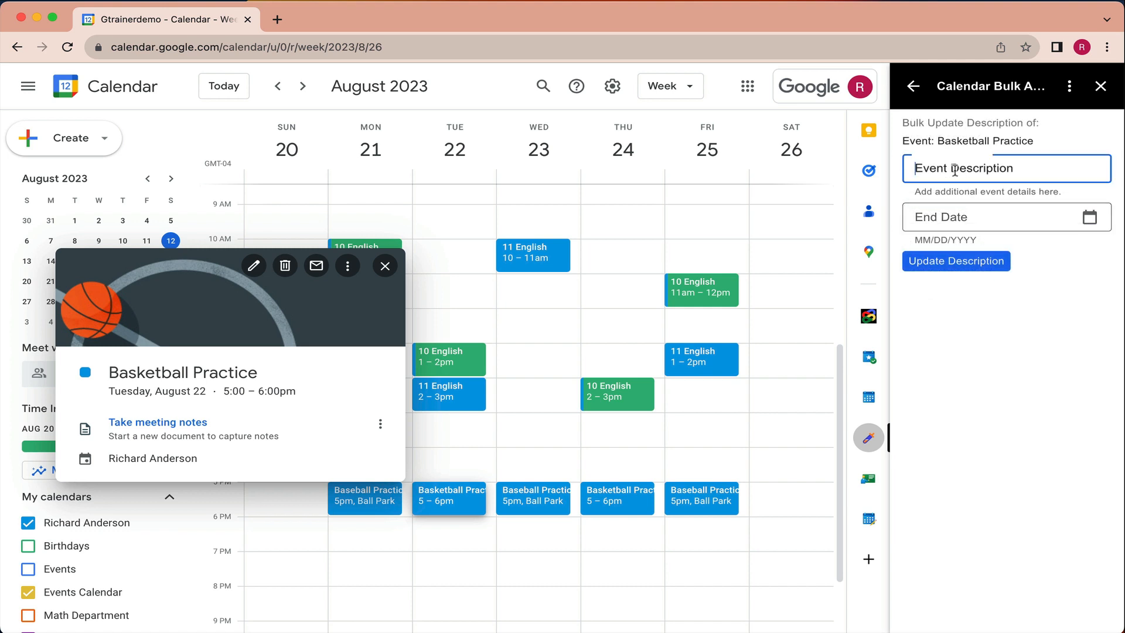
text(Bring)
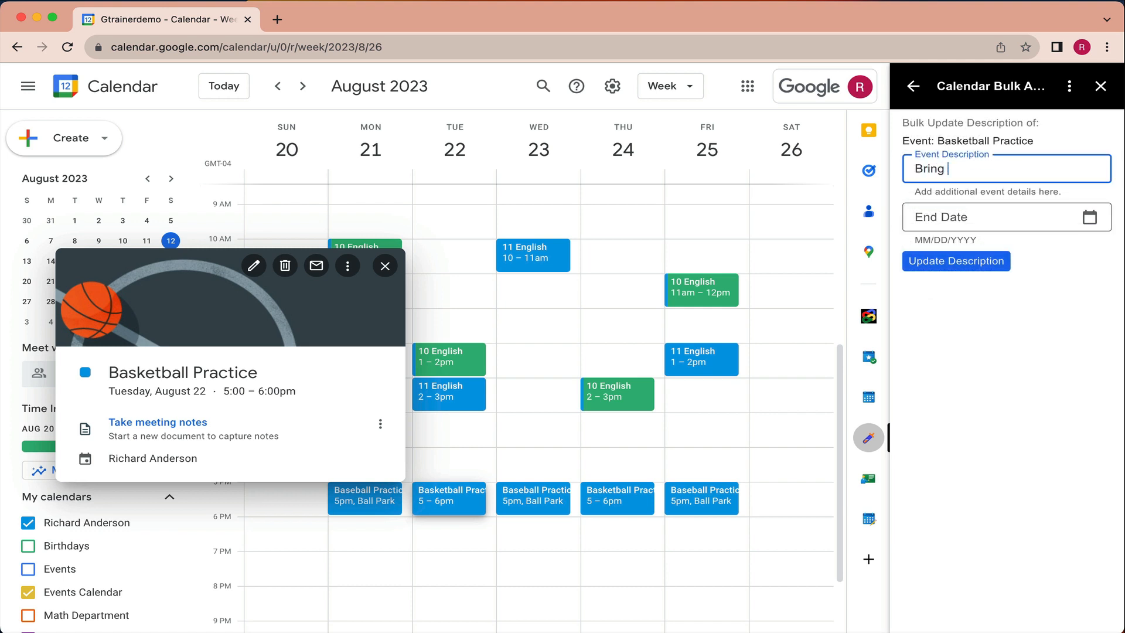
text(Water and B)
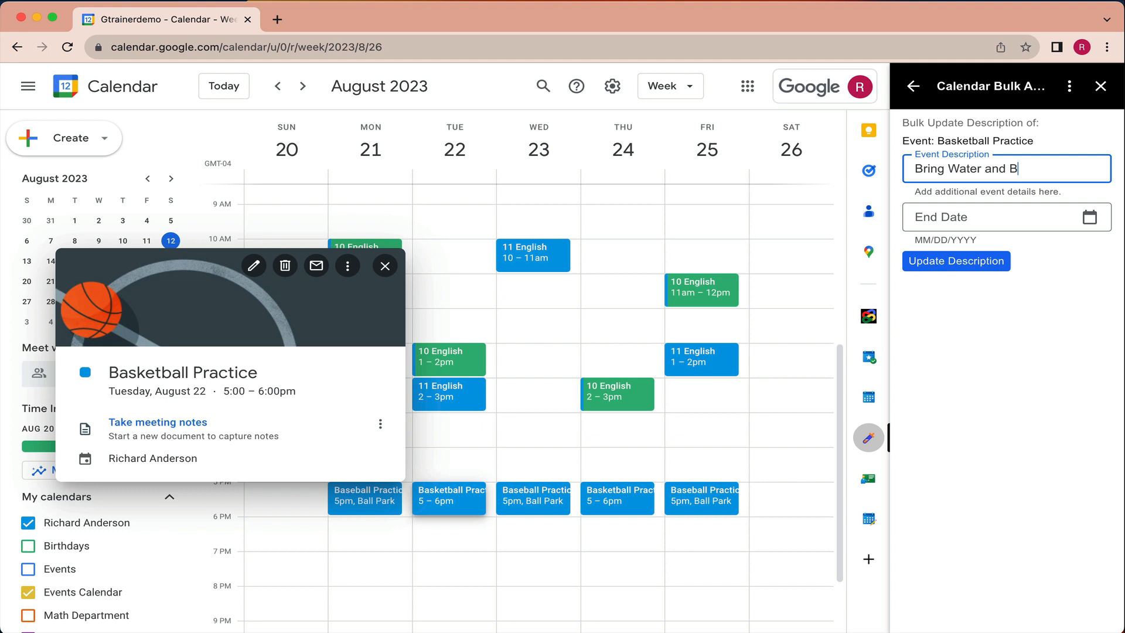
text(asket)
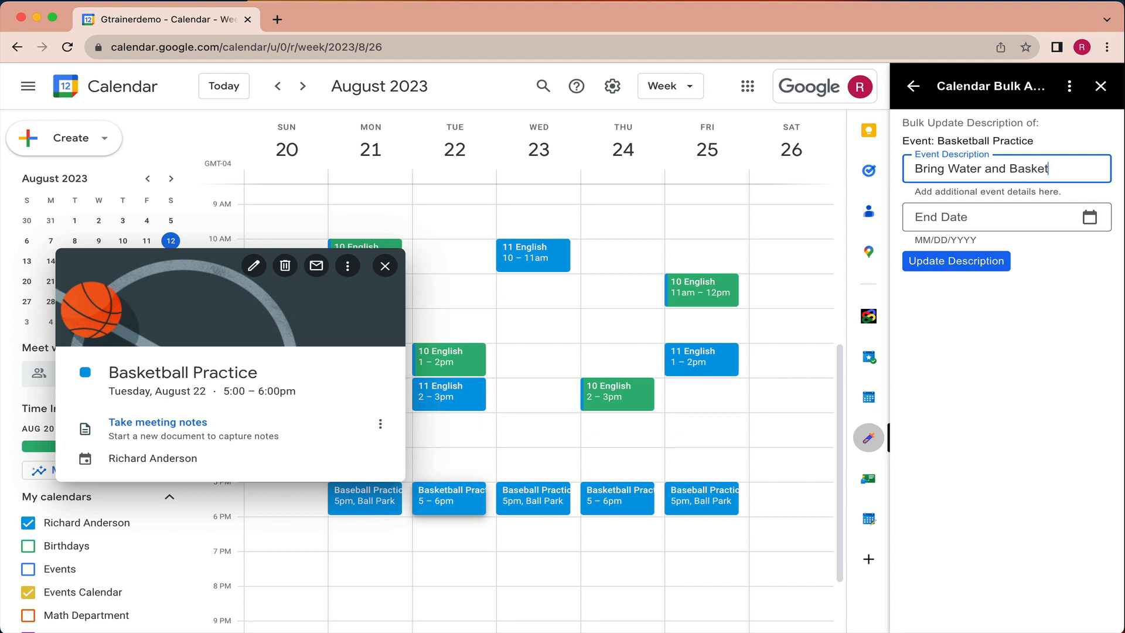
text(Shoes)
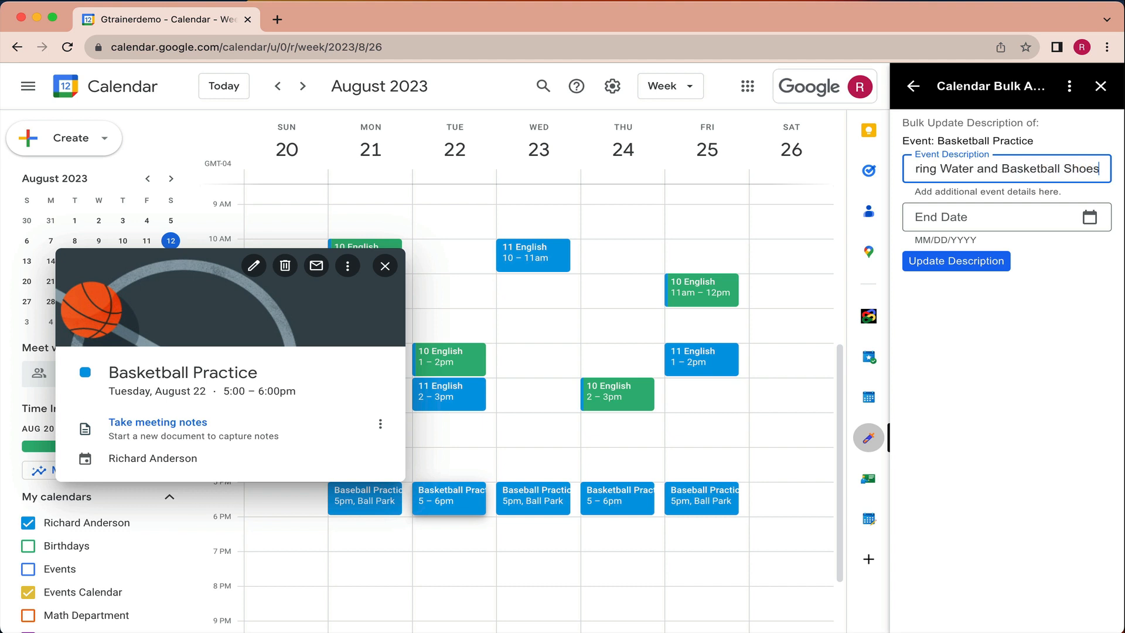
Set the end date to 08/26/2023 and apply the description to all matching events
click(1007, 217)
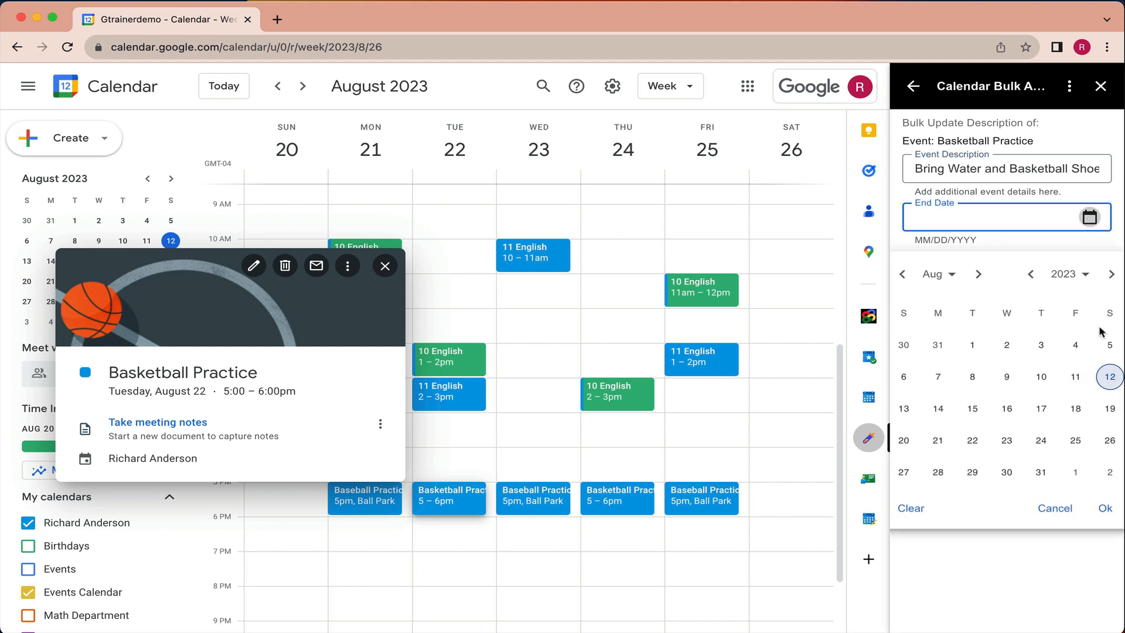
click(1109, 441)
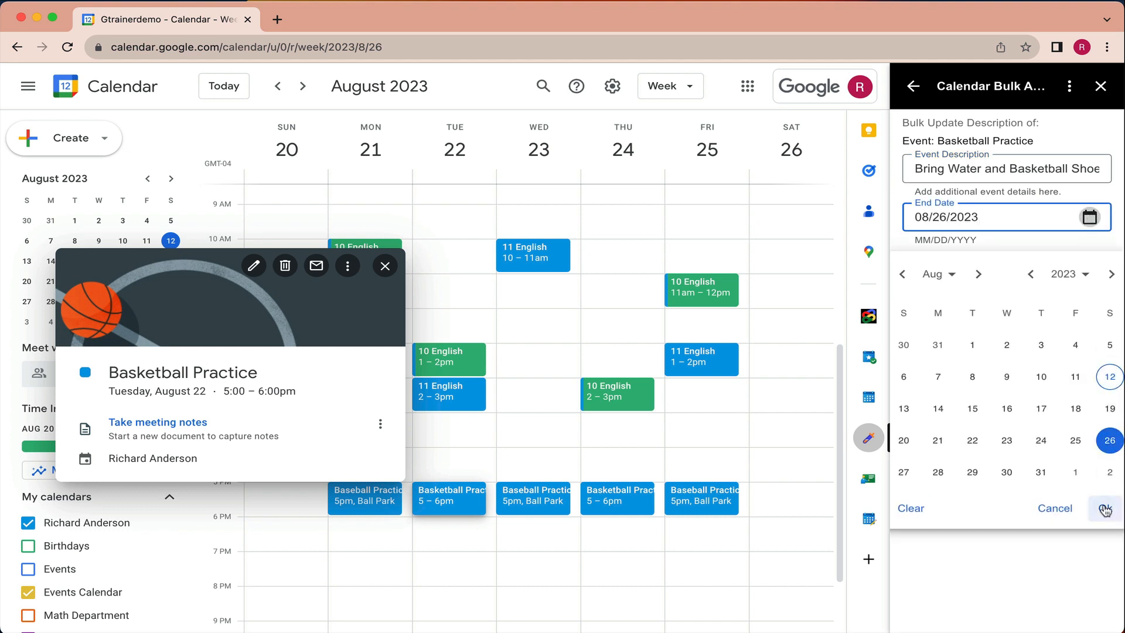
click(1105, 508)
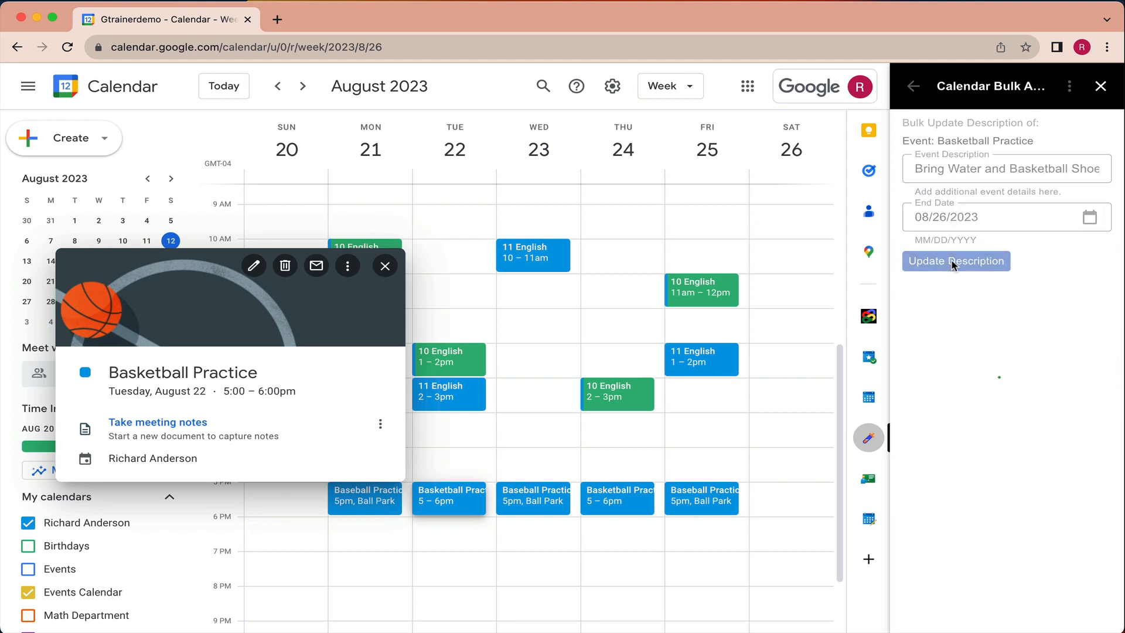
click(956, 261)
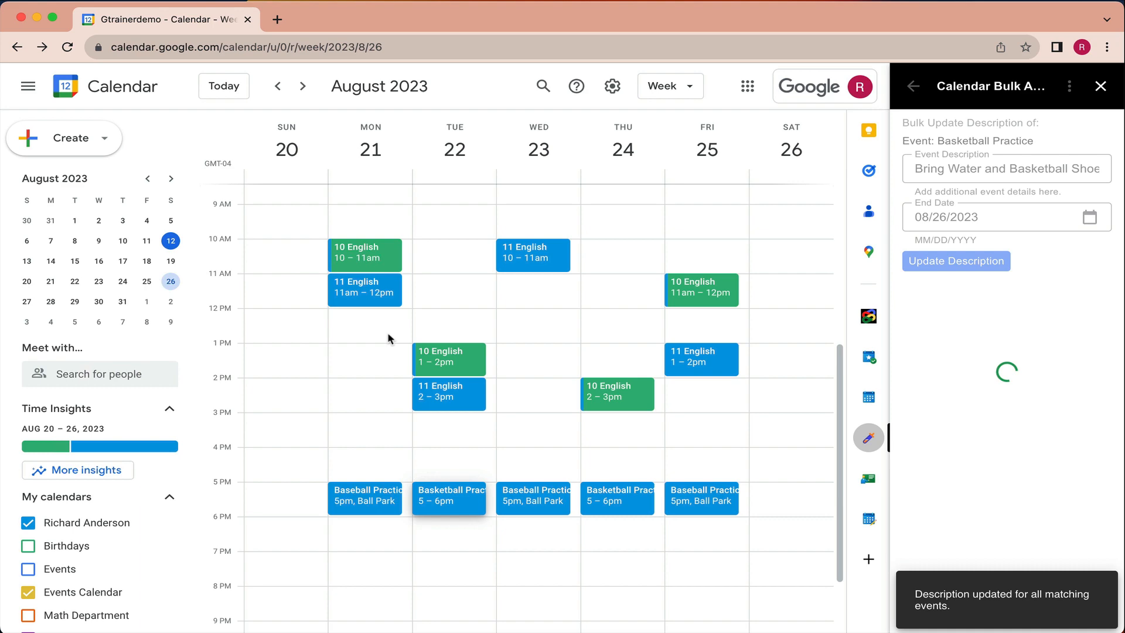
Check Tuesday's and Thursday's Basketball Practice events for the new description, then deselect
click(617, 599)
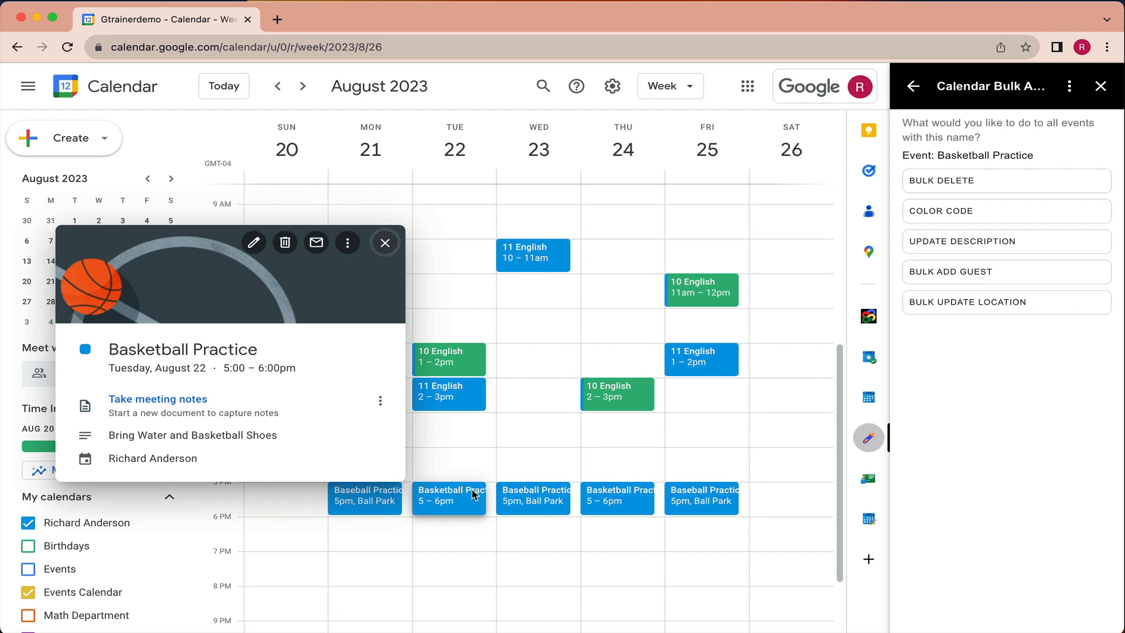
mouse_move(151, 431)
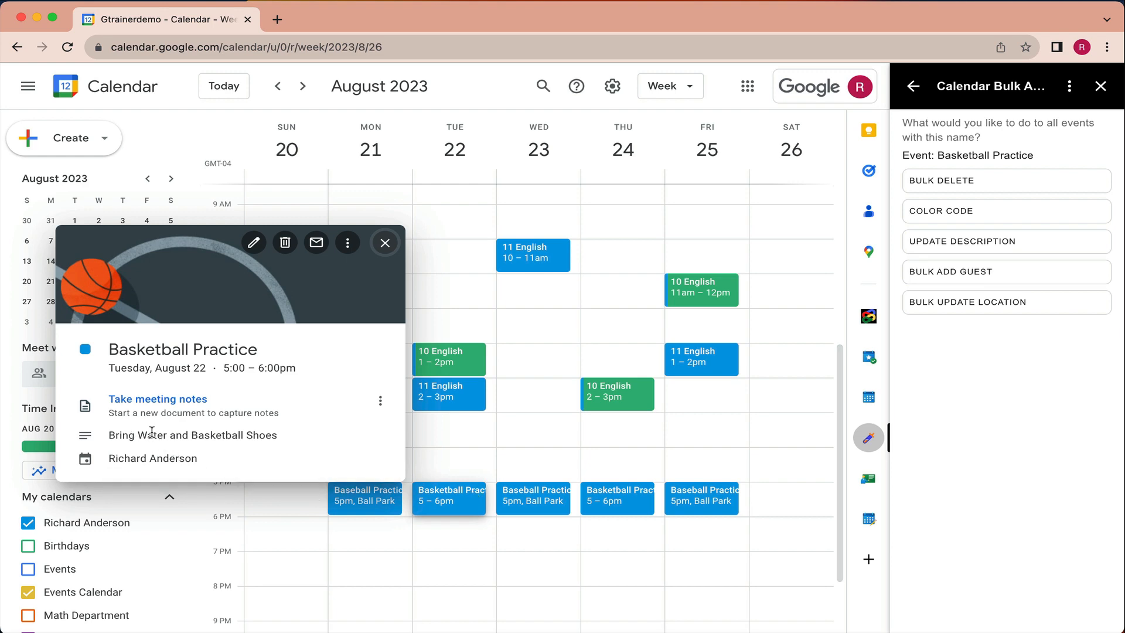
click(385, 242)
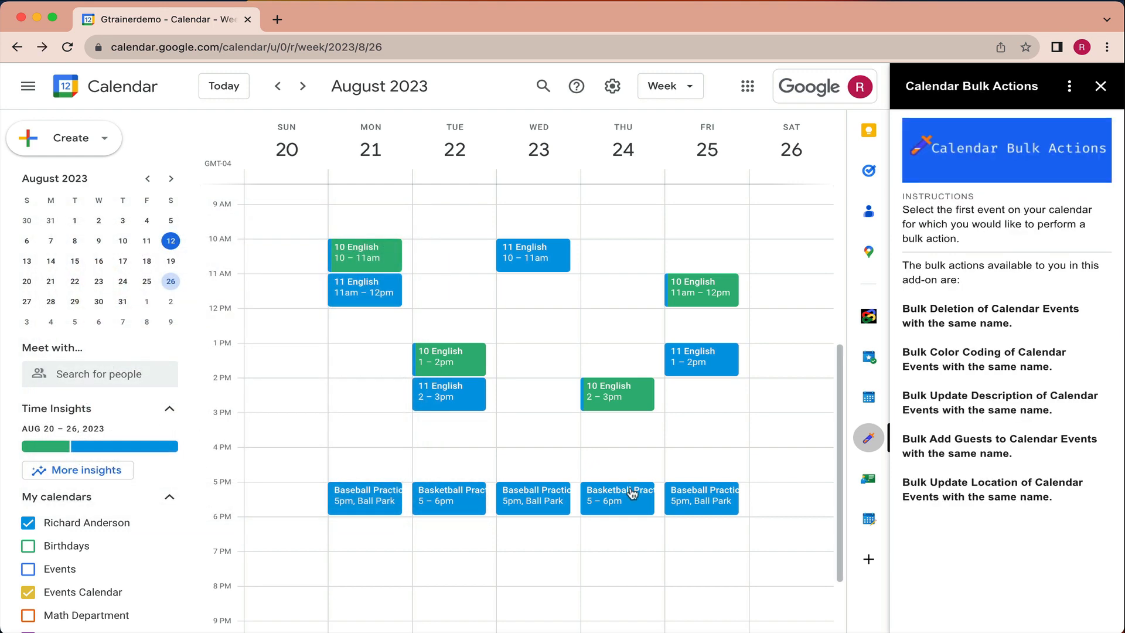
click(616, 499)
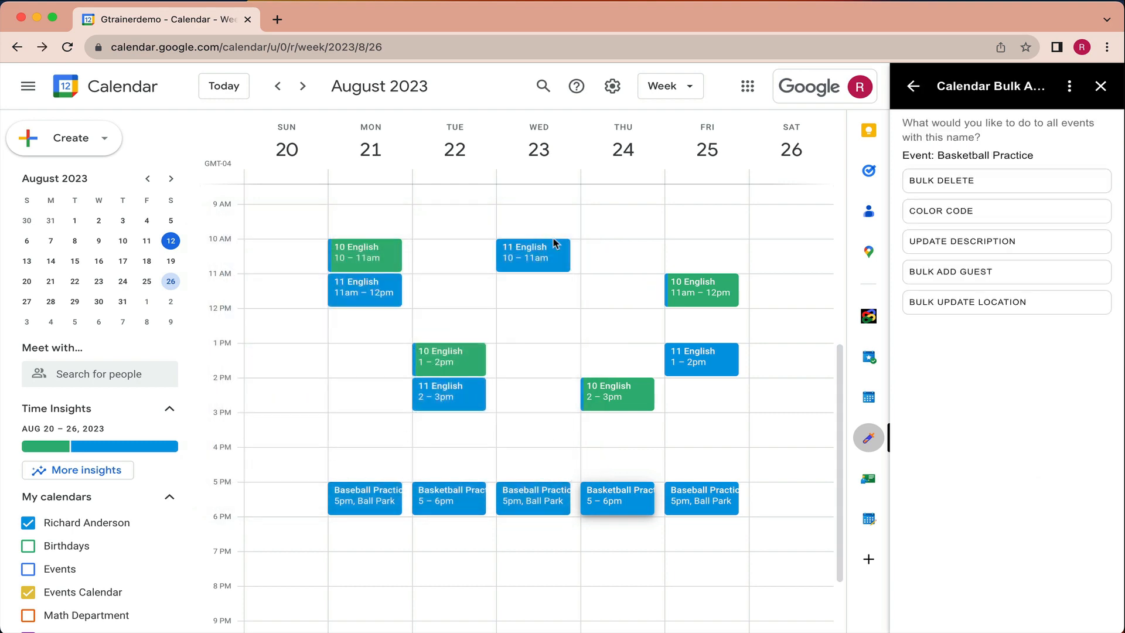
click(913, 86)
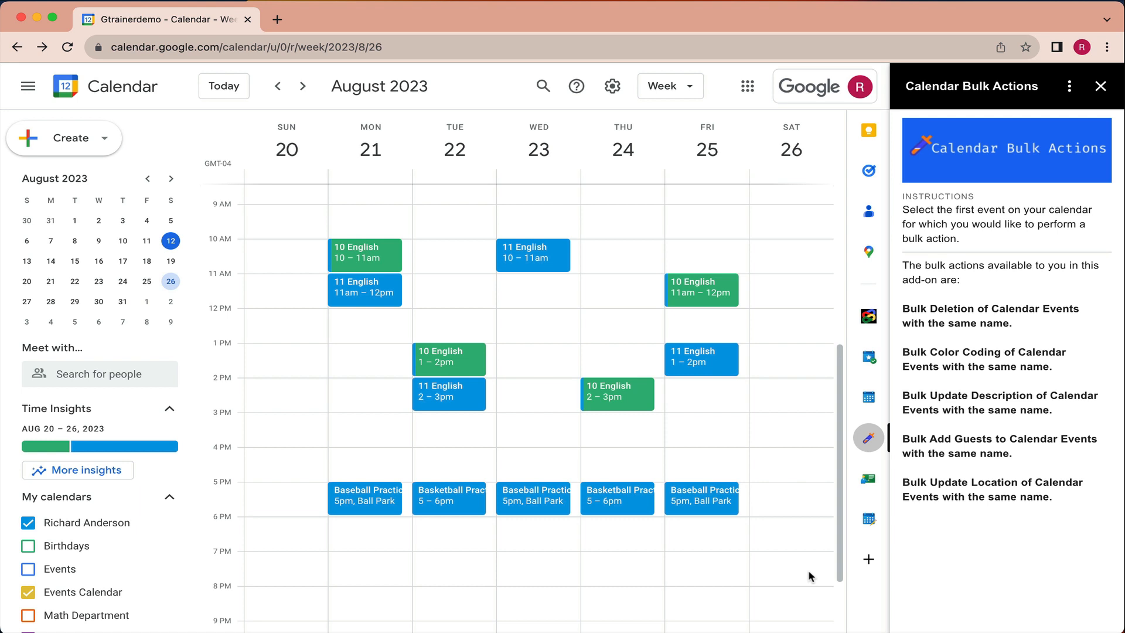
mouse_move(372, 294)
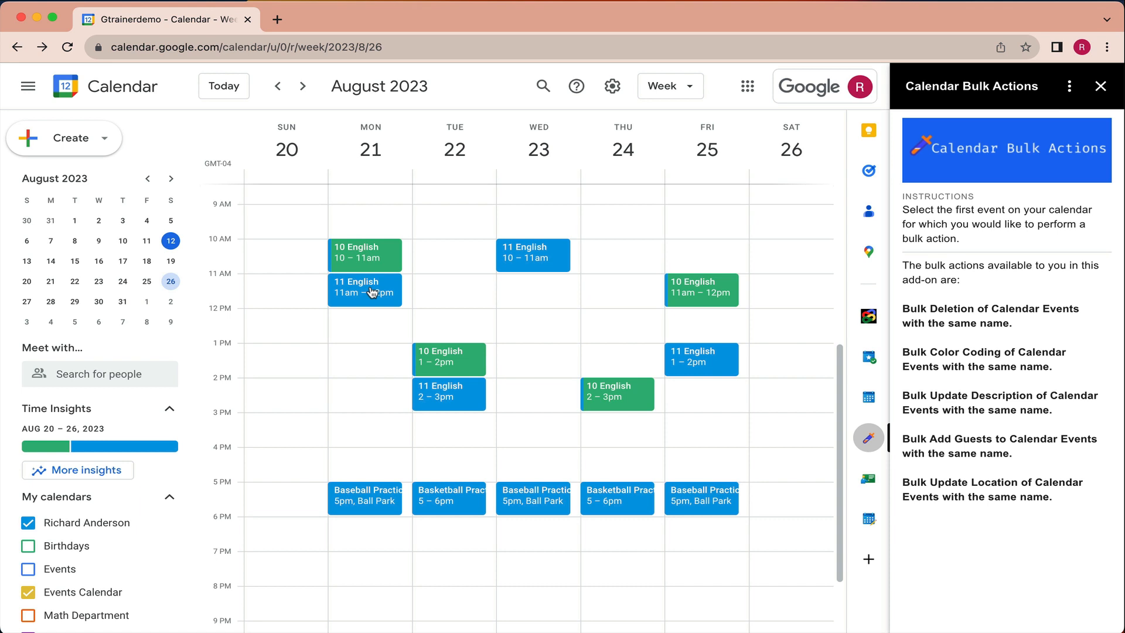
Select Monday's 11 English event and enter the teacher guest email address
click(364, 290)
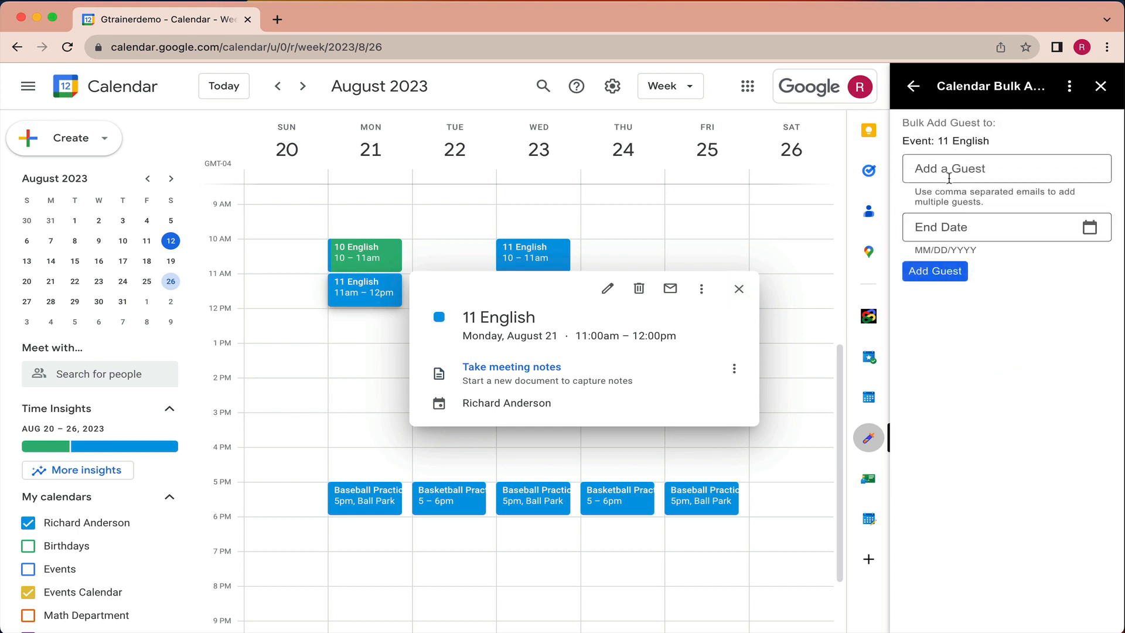
click(1006, 169)
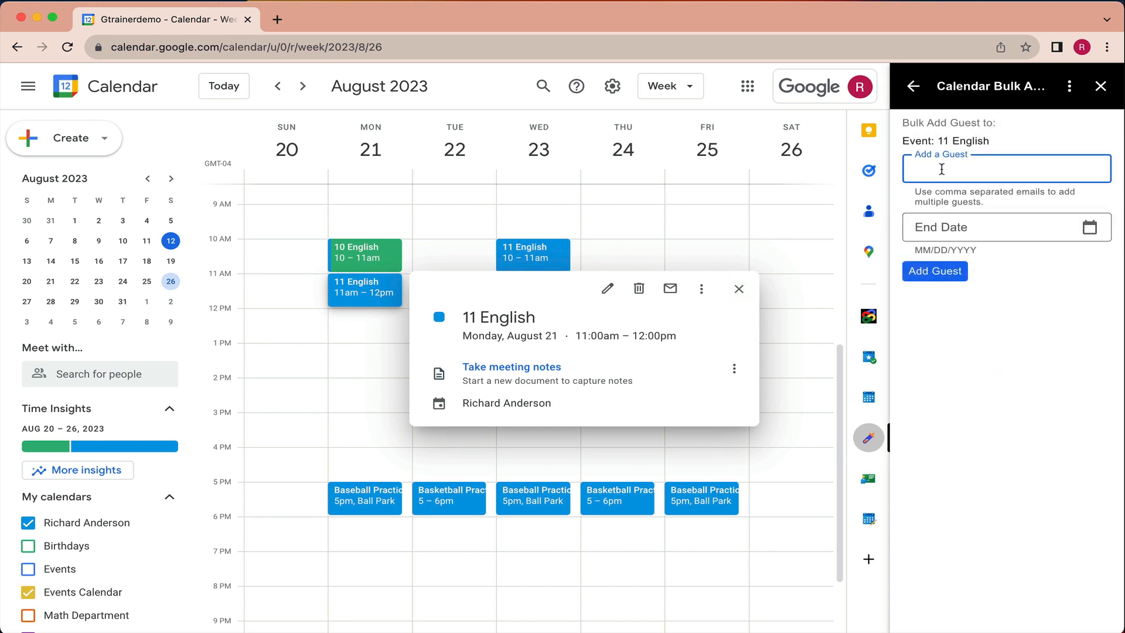
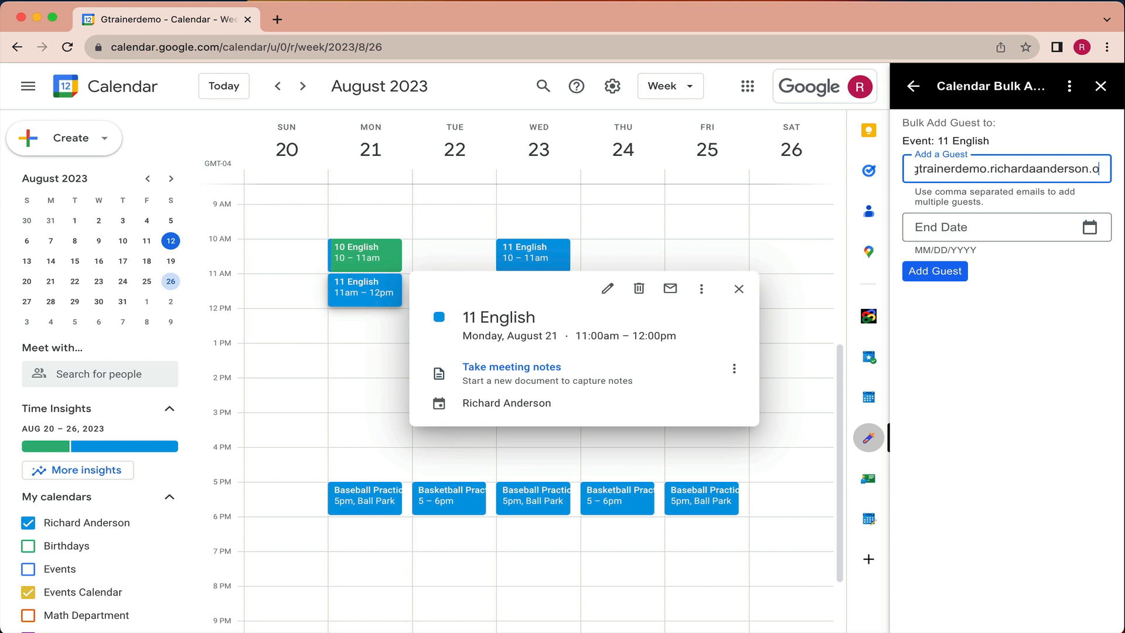
Add the guest to all 11 English events through 08/26/2023 and return the add-on to its start page
click(1089, 227)
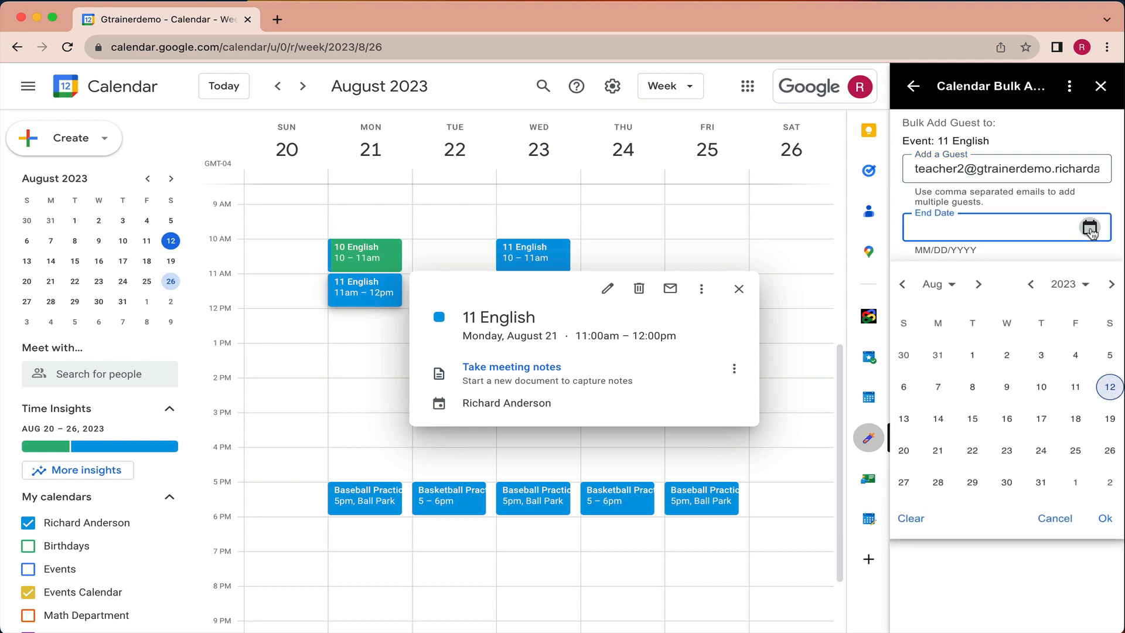
click(1109, 450)
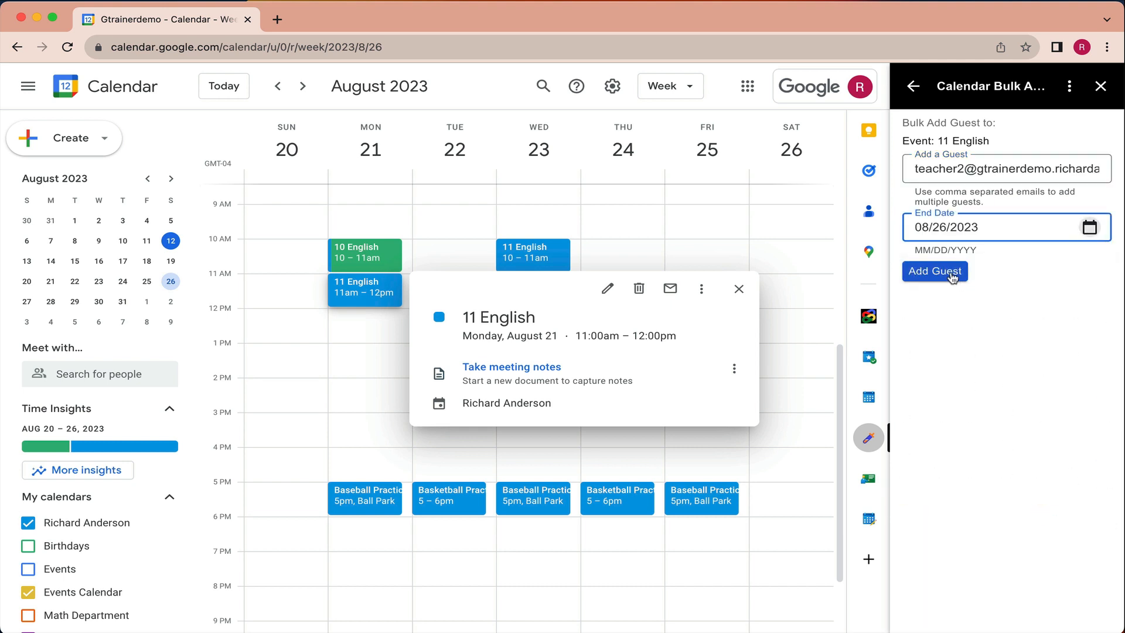
click(934, 272)
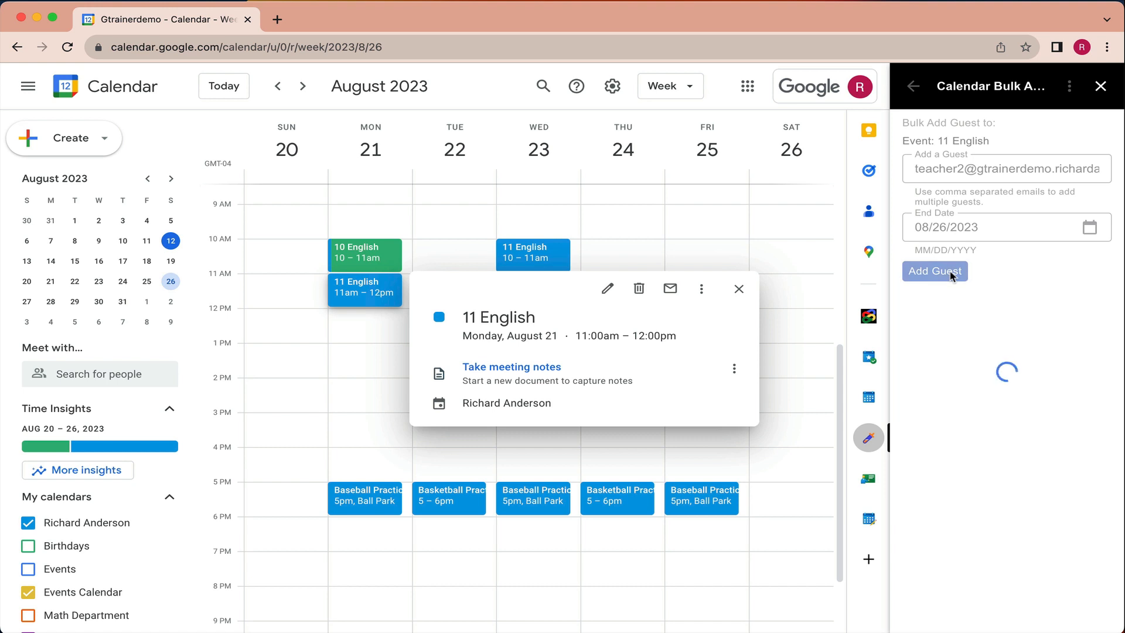
click(934, 272)
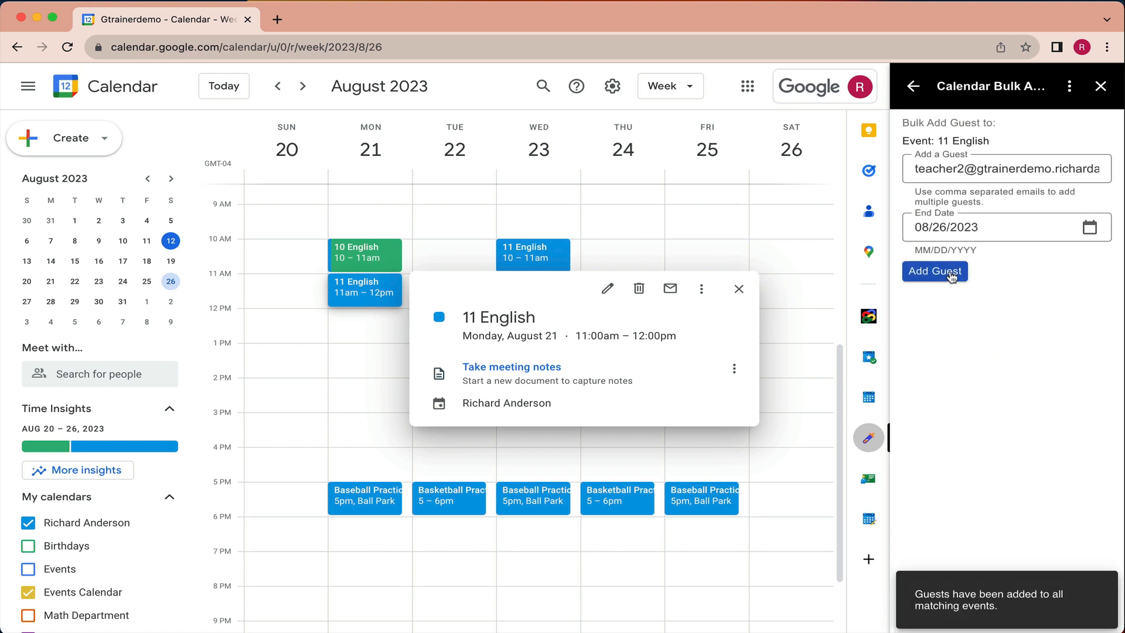
mouse_move(773, 263)
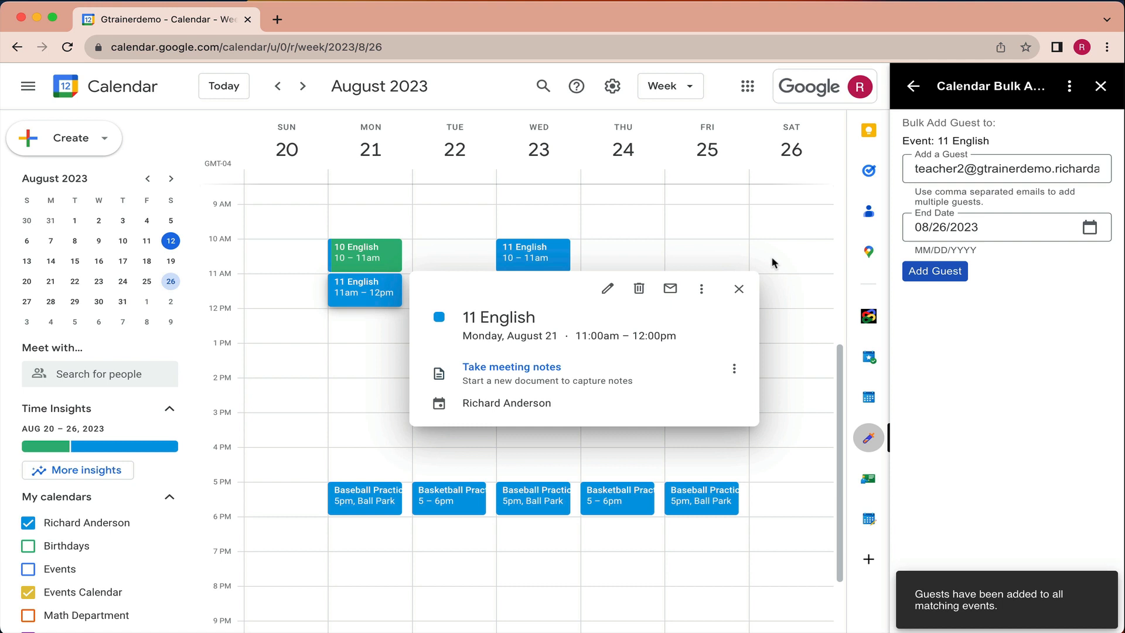
mouse_move(738, 289)
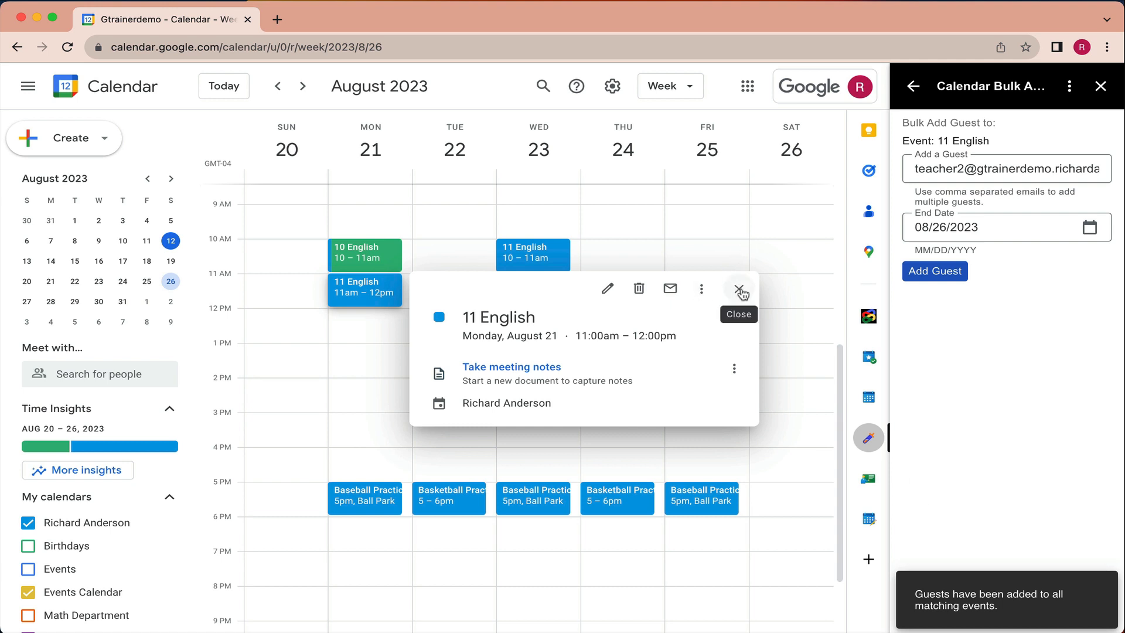
click(740, 288)
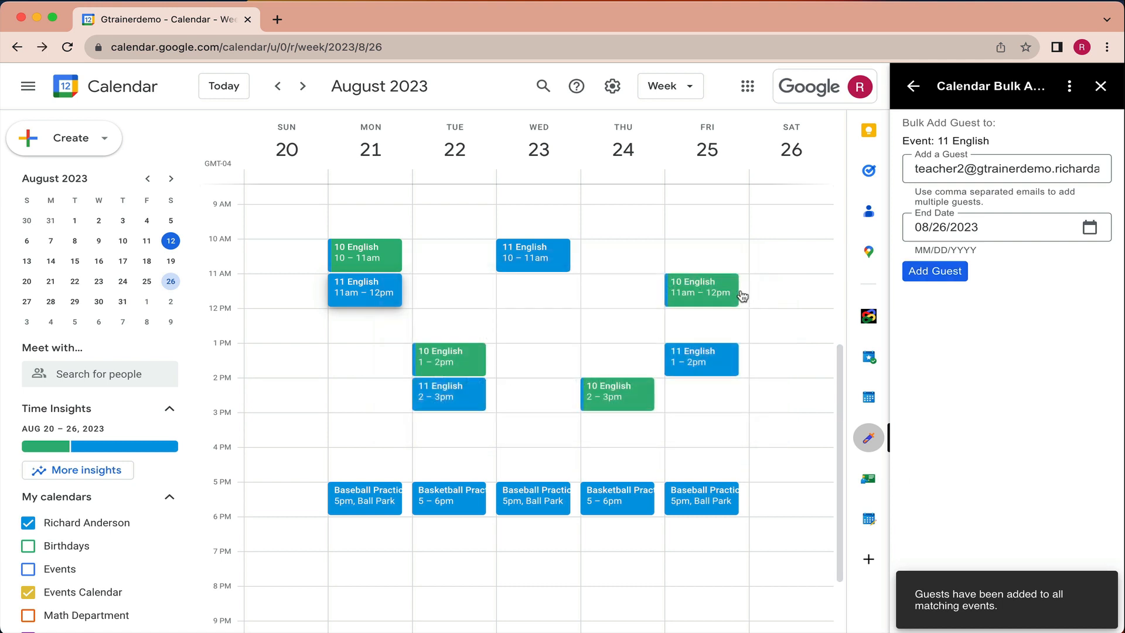
click(913, 86)
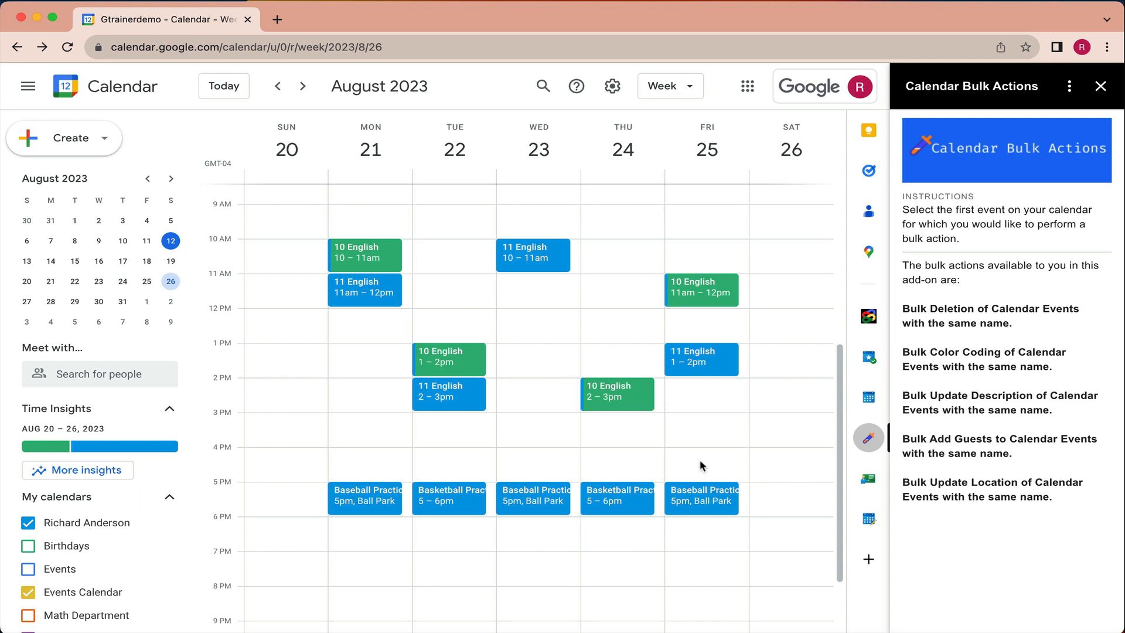
Close the add-on and verify Monday, Tuesday and Friday 11 English events list the teacher2 guest
click(1100, 87)
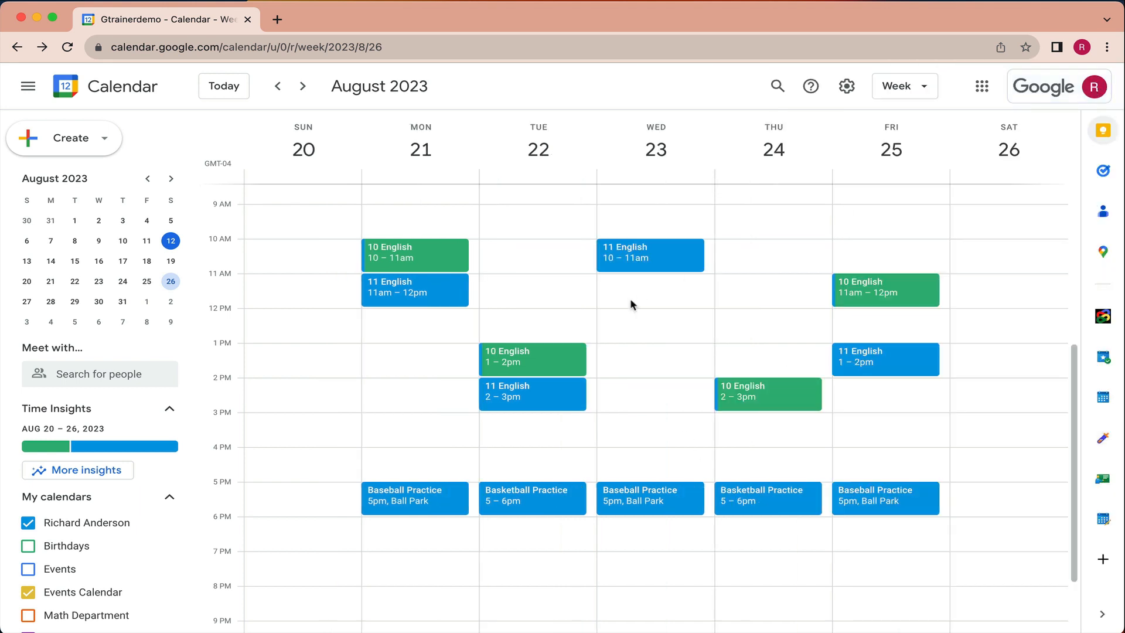
click(415, 290)
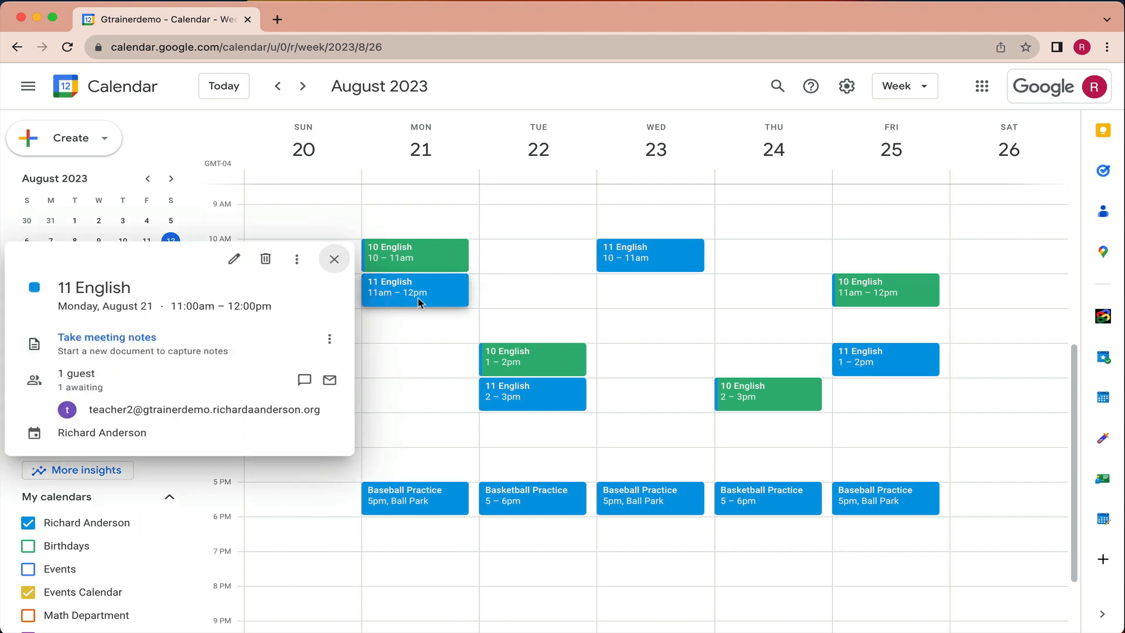
click(533, 393)
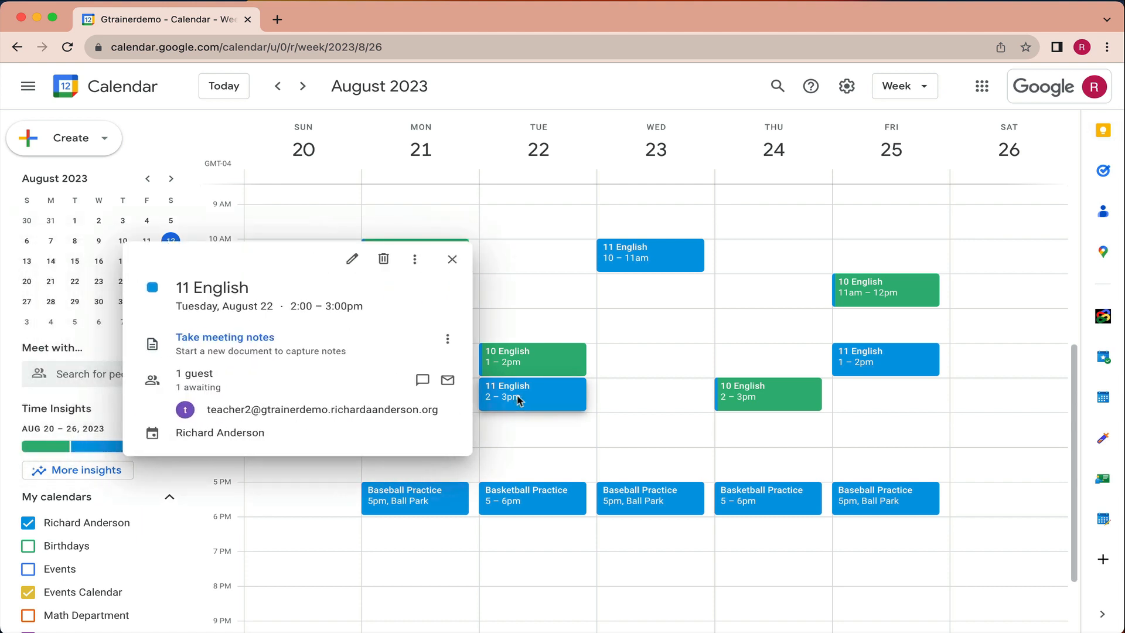
click(885, 359)
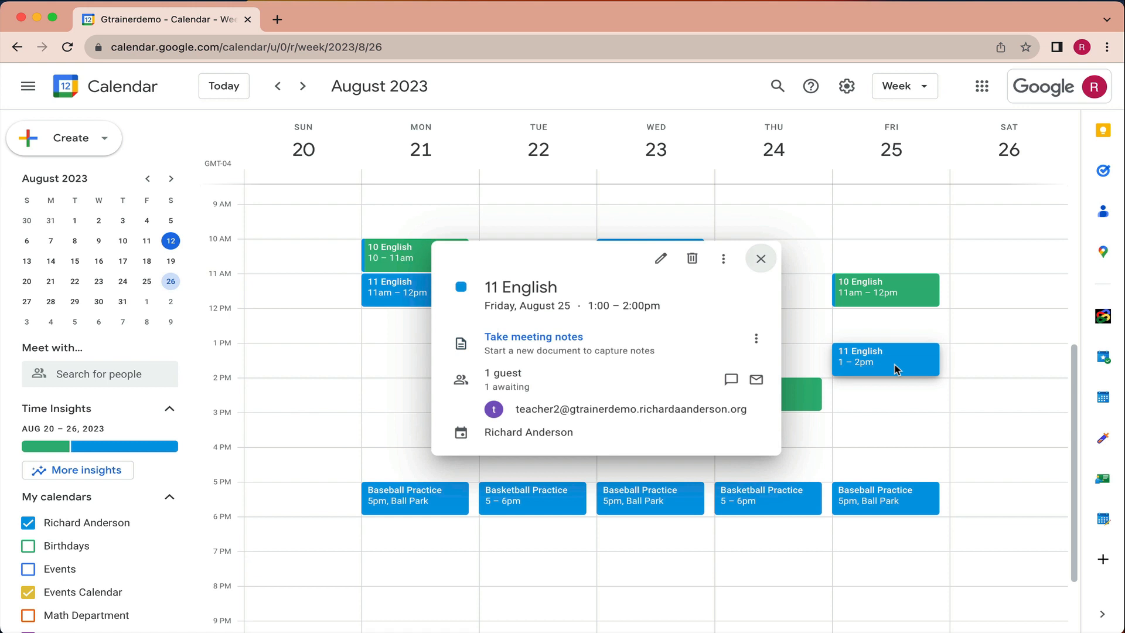
click(760, 259)
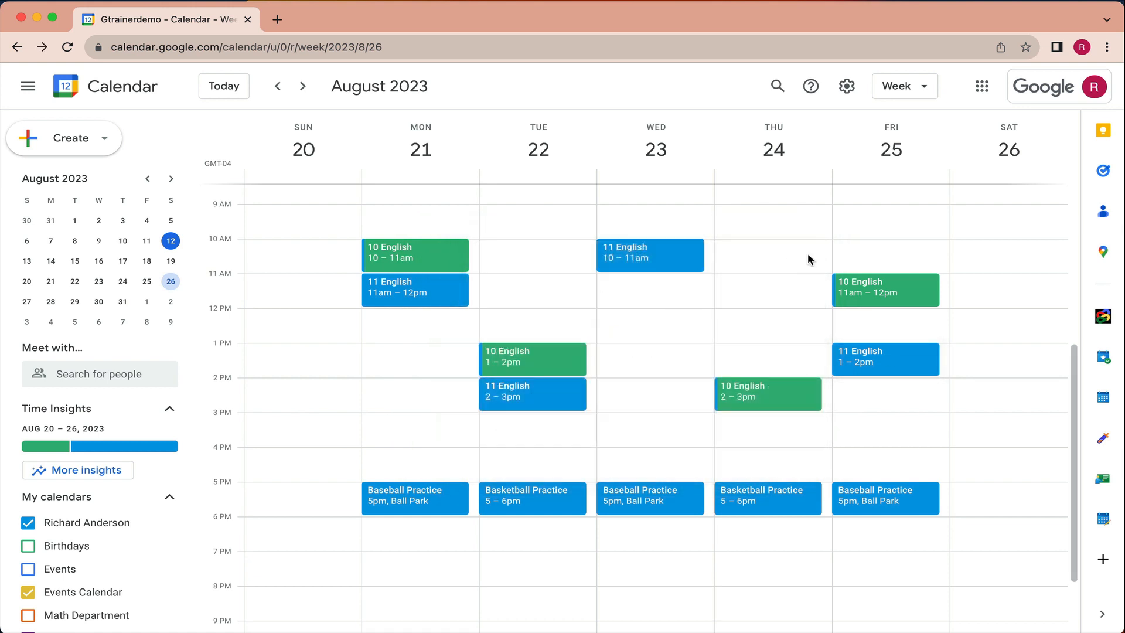